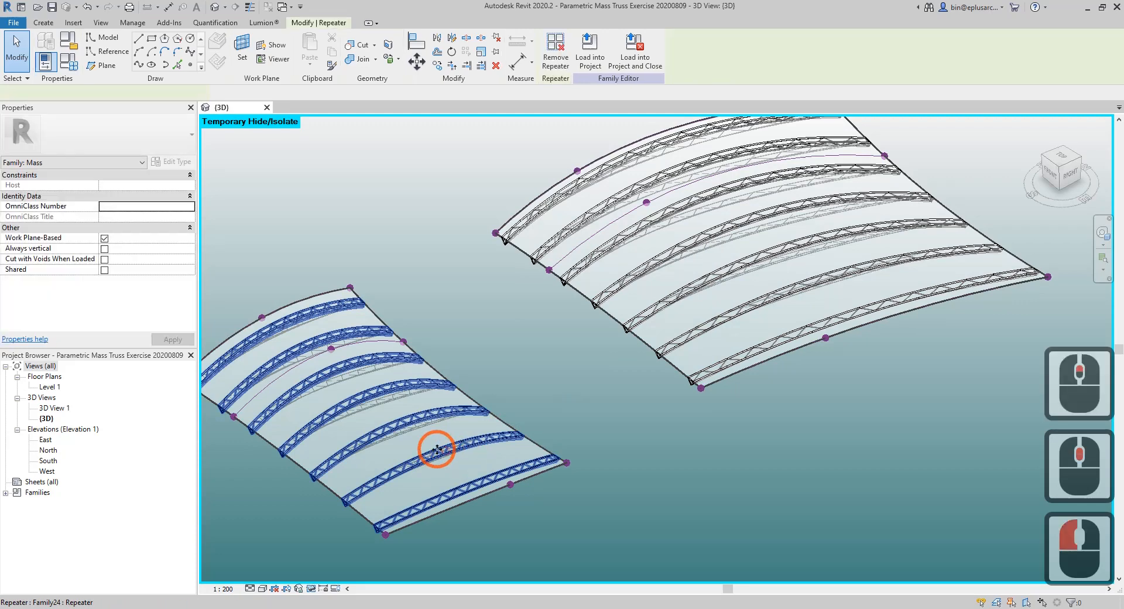
Select one truss in the lower roof repeater and open Family24 for editing.
left_click(486, 453)
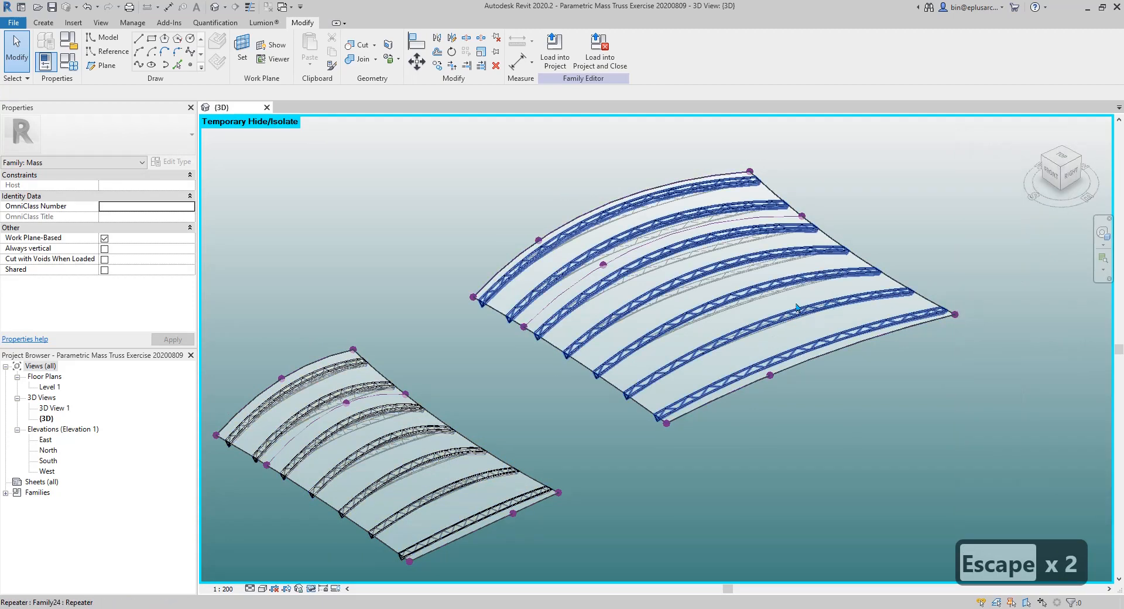
mouse_move(686, 366)
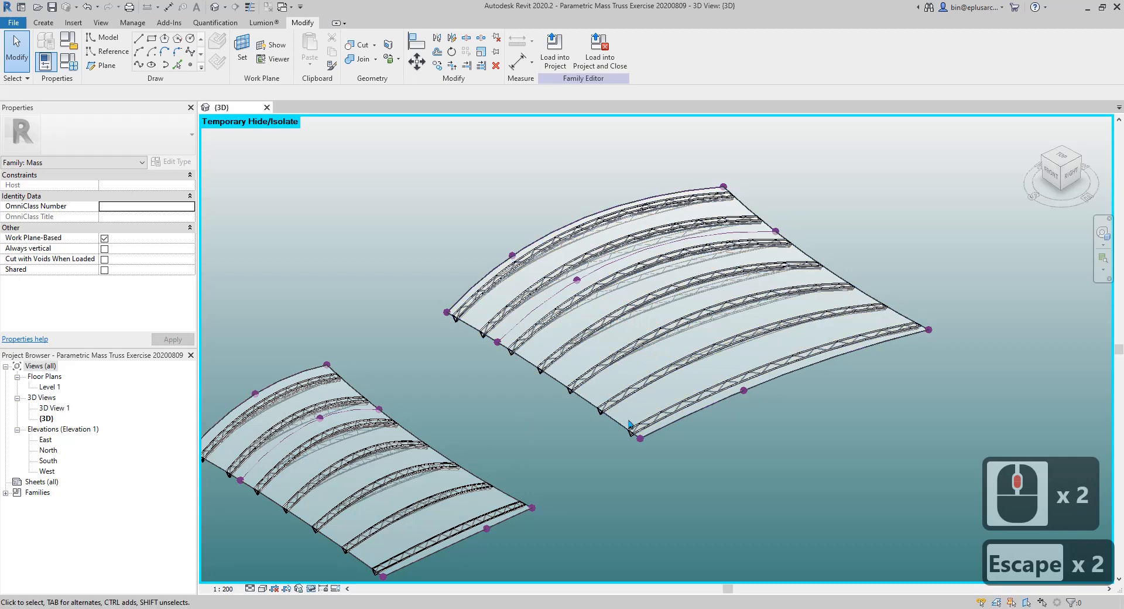
left_click(423, 515)
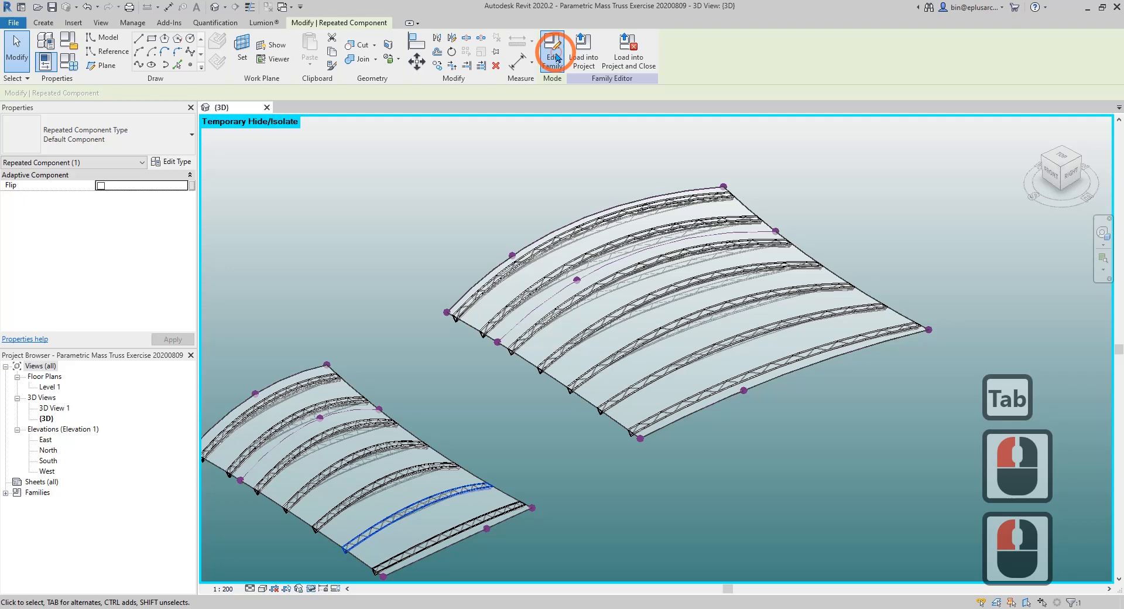
left_click(553, 48)
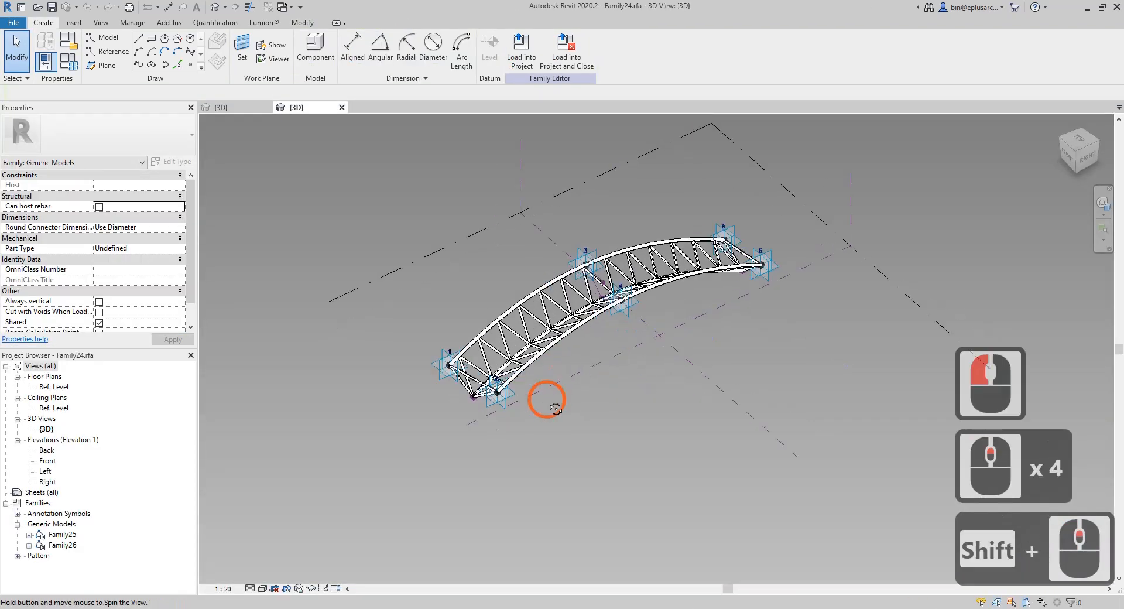
Orbit the truss and select placement points 1 and 5 with their reference line.
left_click_drag(547, 400, 552, 368)
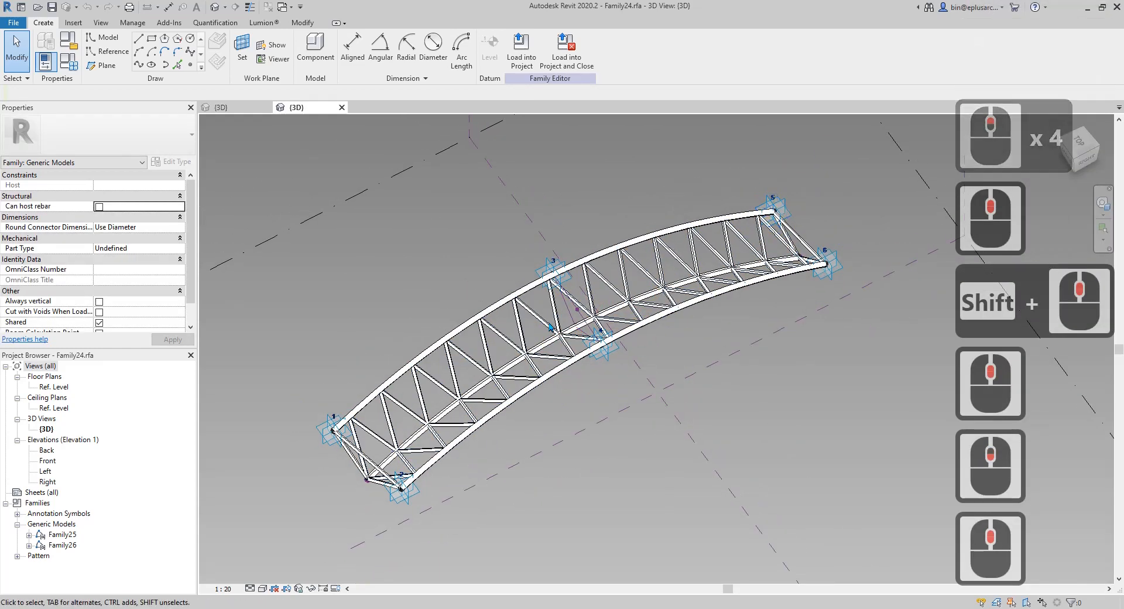
left_click(774, 211)
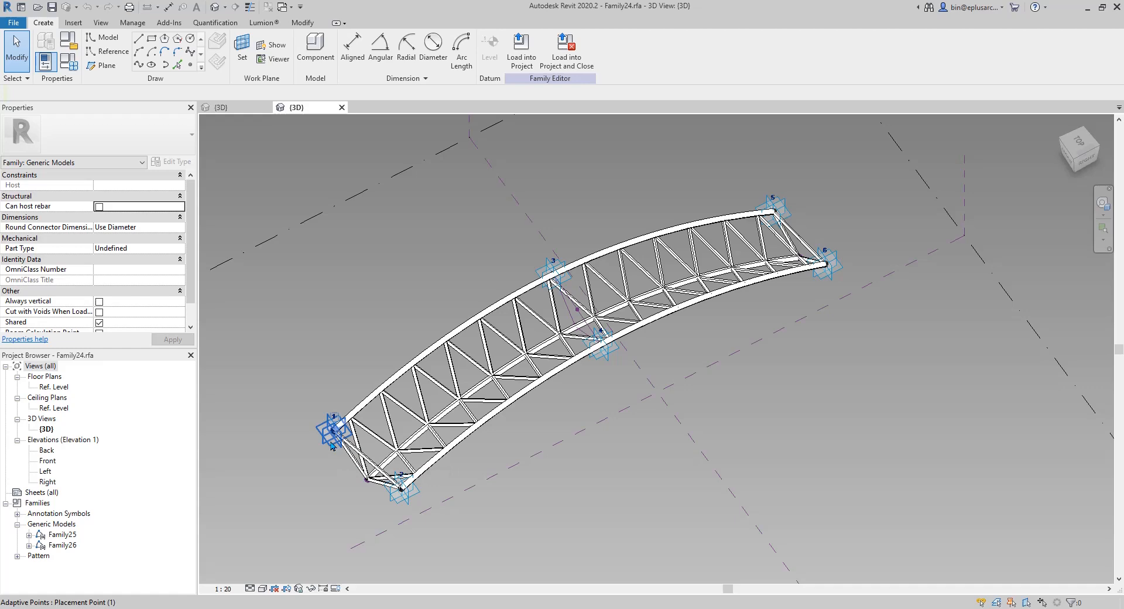
mouse_move(770, 208)
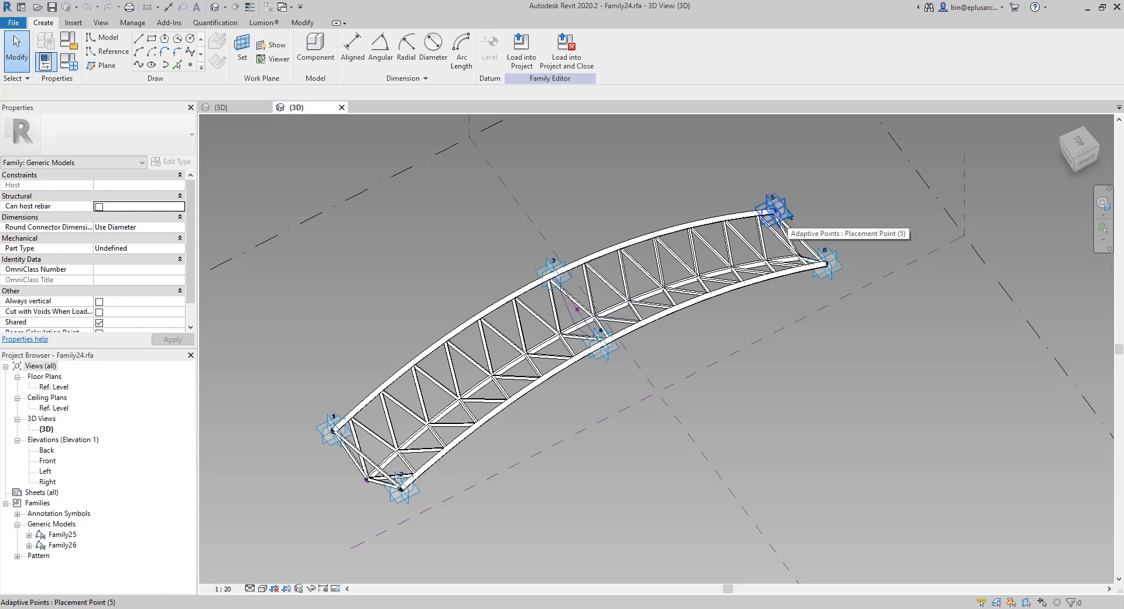
left_click(785, 209)
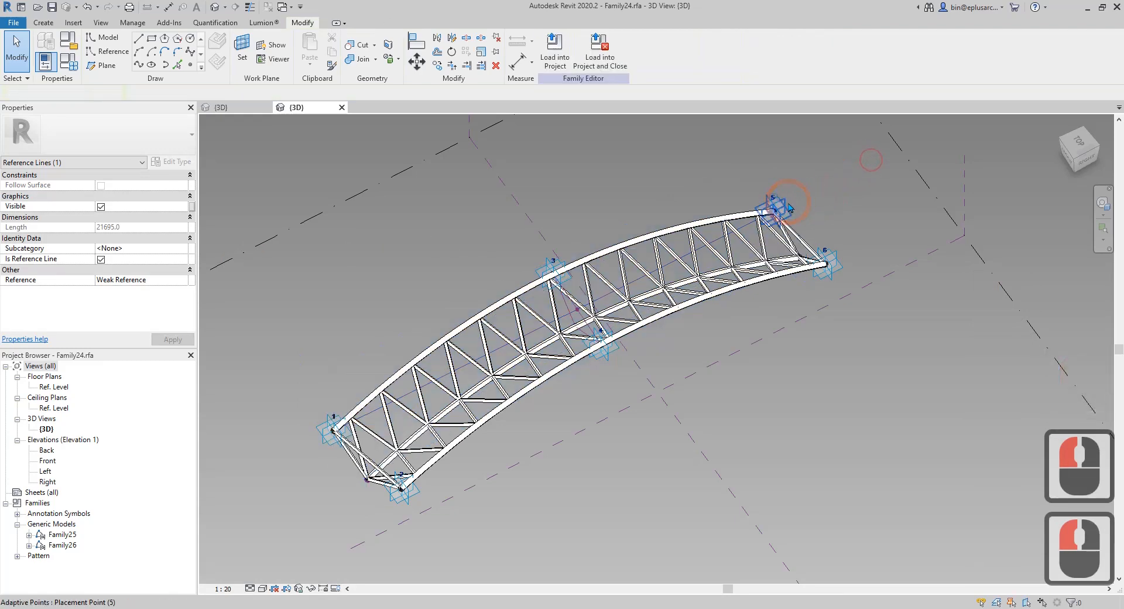
left_click(774, 204)
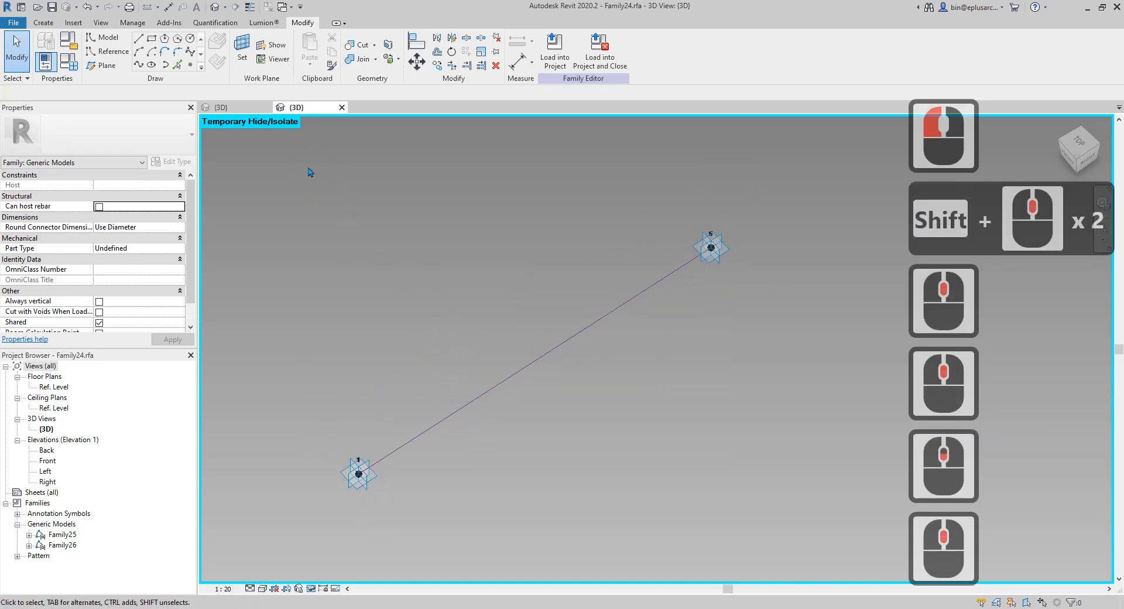
Set the reference line as the work plane and begin an aligned dimension.
left_click(242, 51)
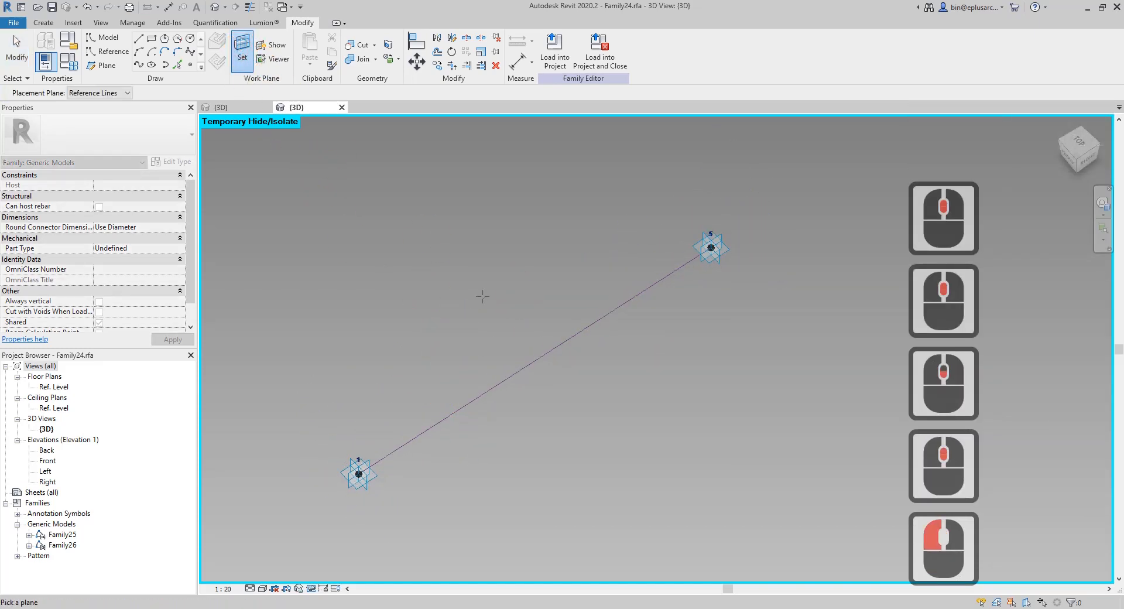
left_click(548, 356)
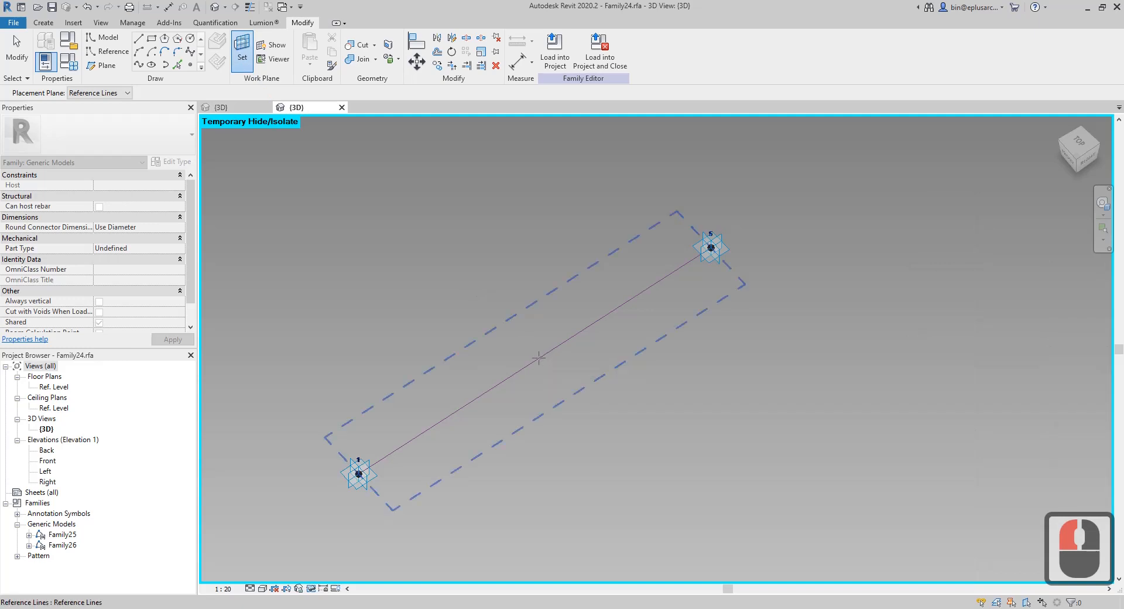
mouse_move(539, 358)
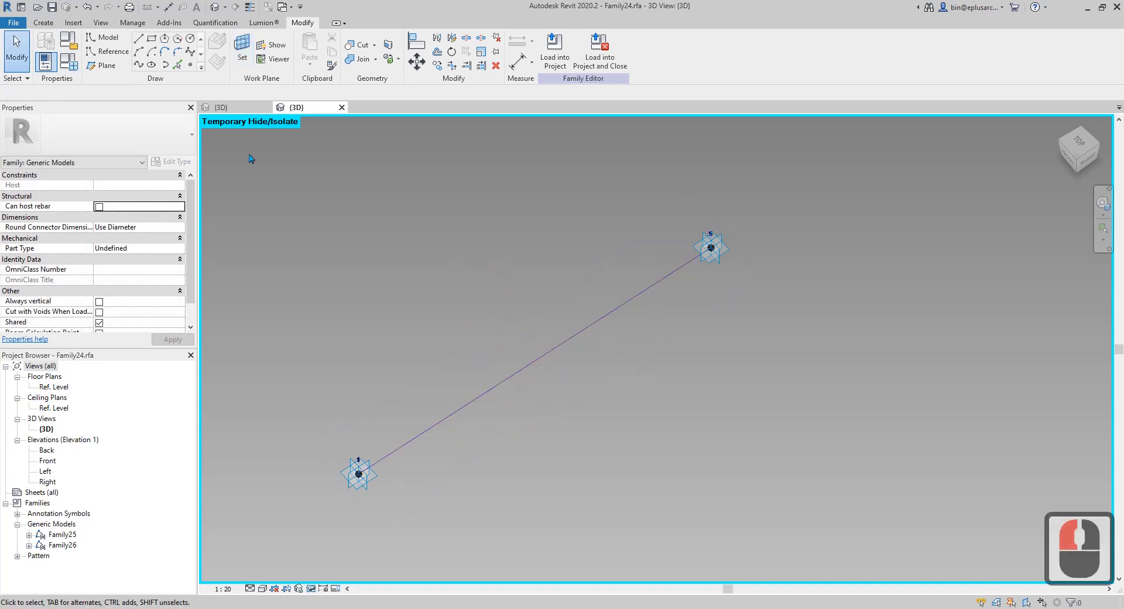
left_click(42, 22)
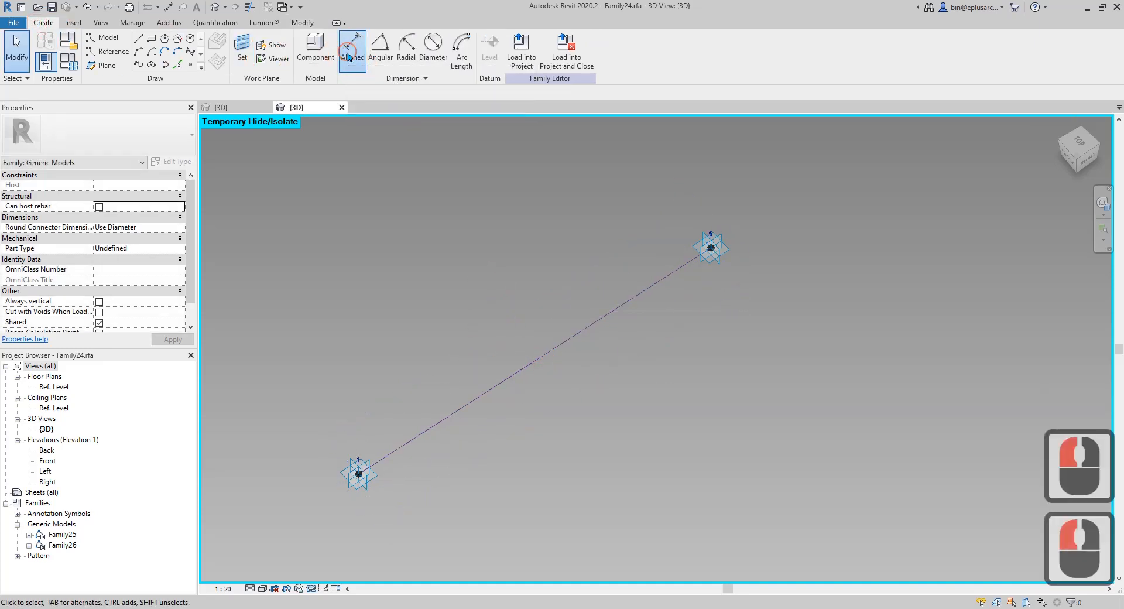
left_click(351, 51)
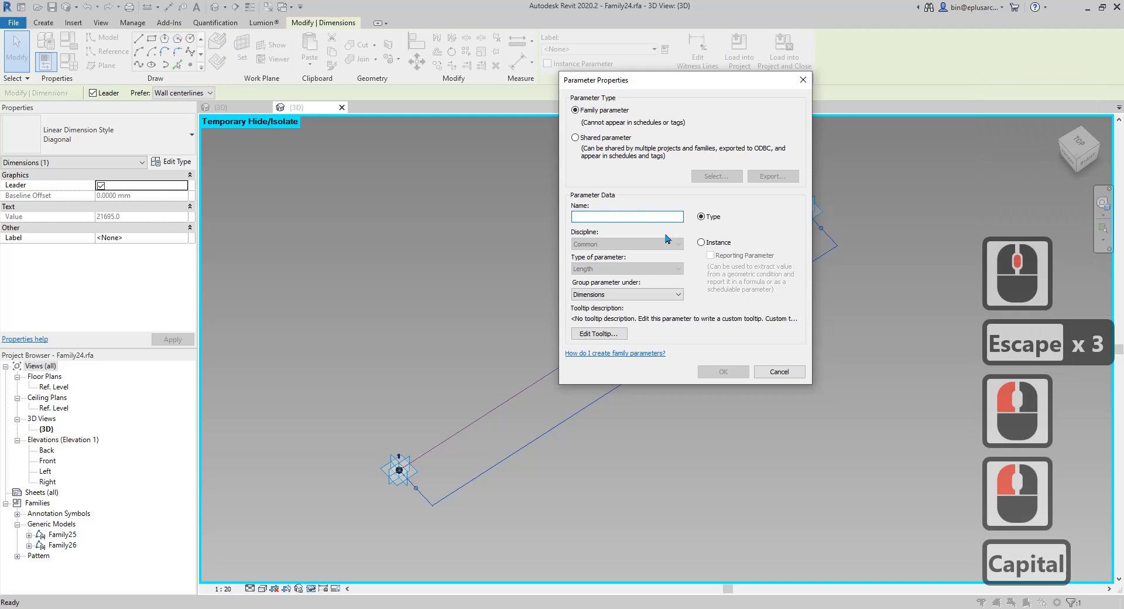
Label the dimension with parameter L as a reporting instance parameter.
type("L")
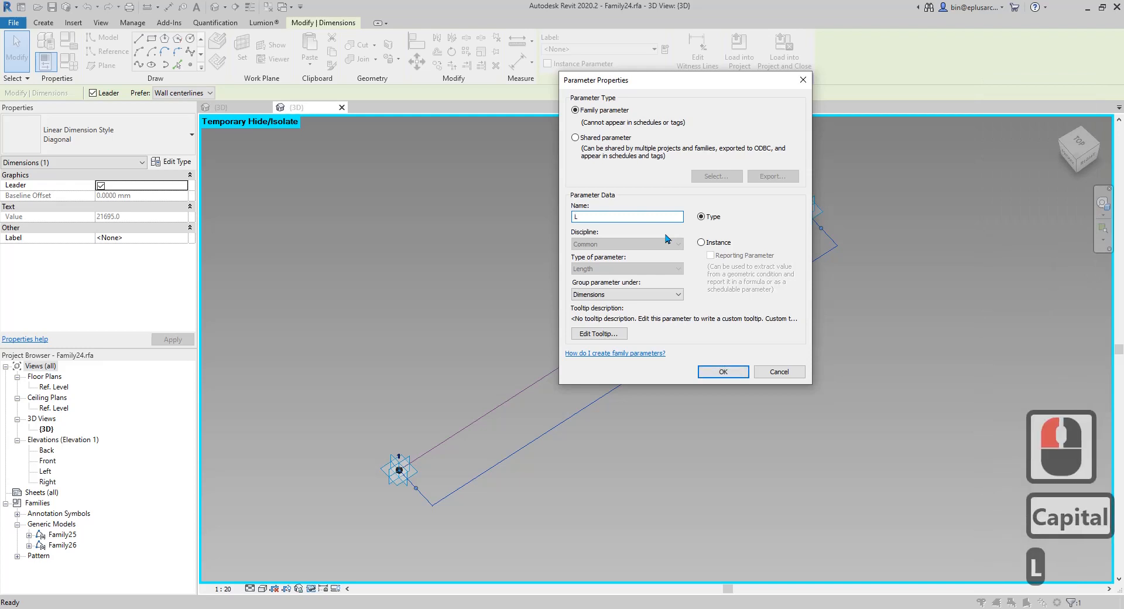
left_click(701, 241)
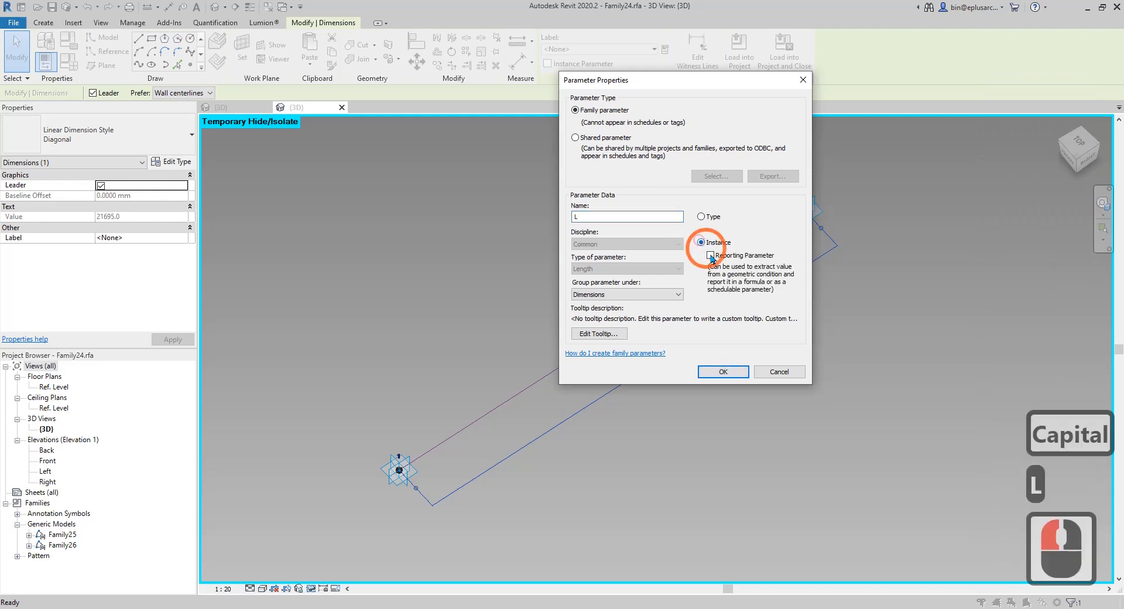
left_click(722, 372)
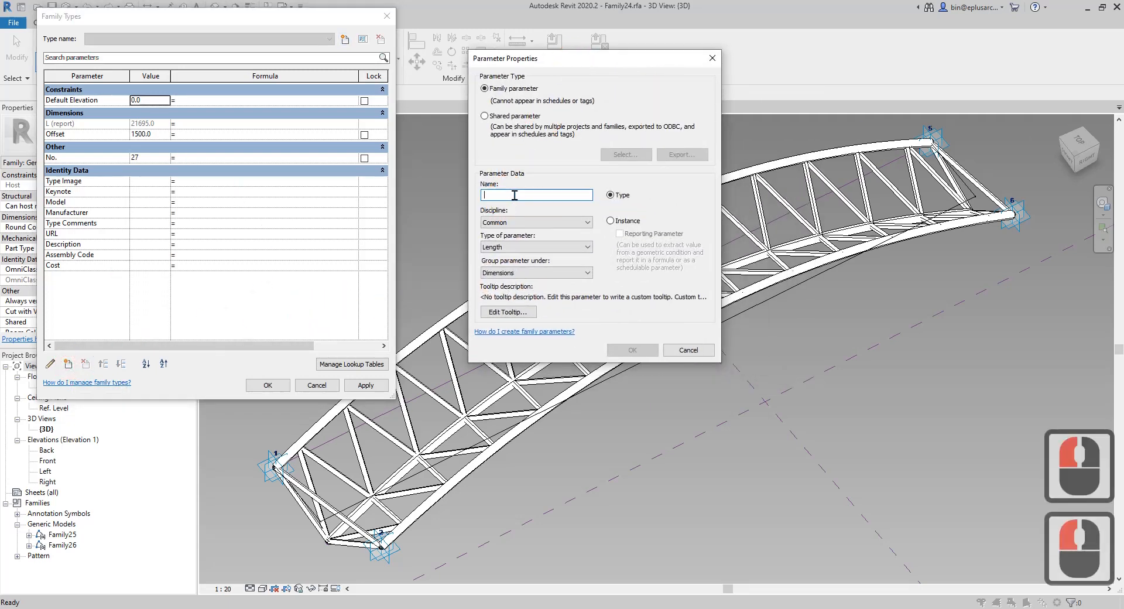
Create instance length parameter Nom. Spacing and set it to 900.
type("n")
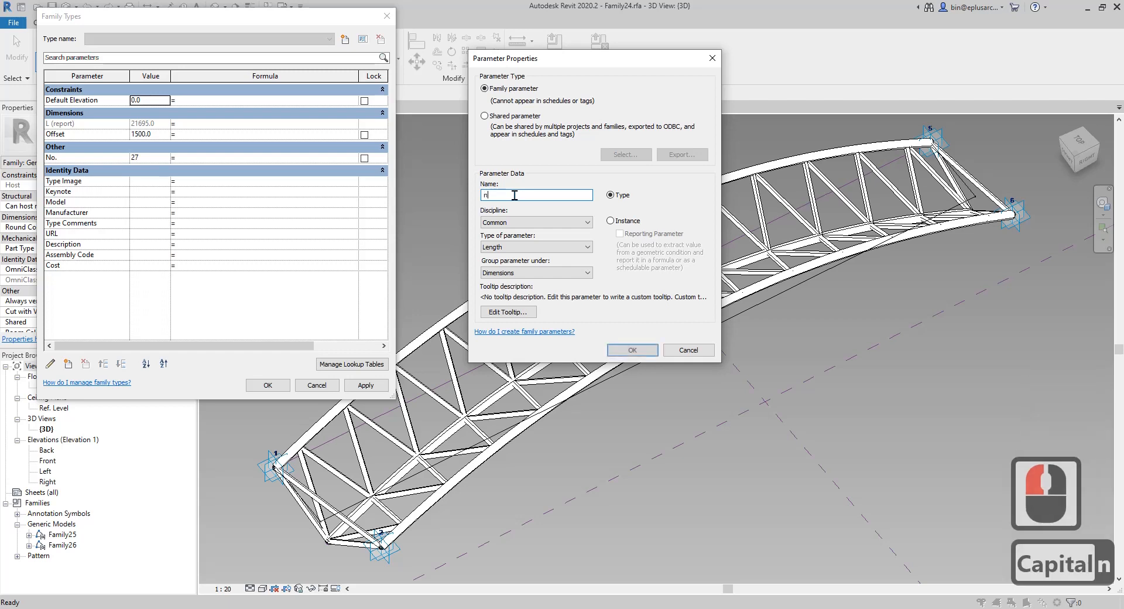
type("om. Spacing")
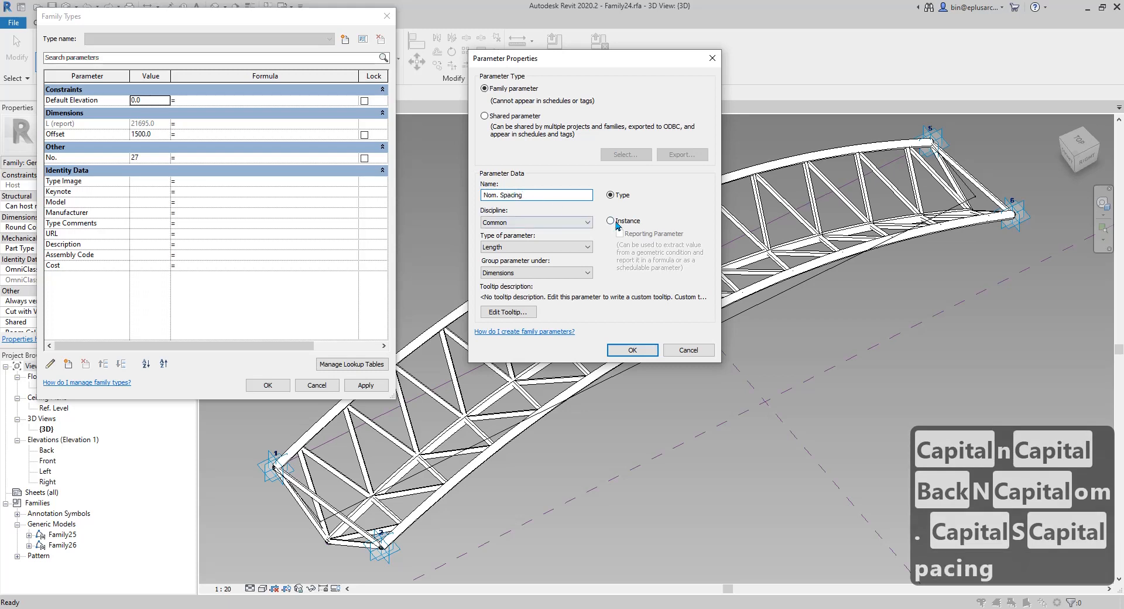
left_click(632, 350)
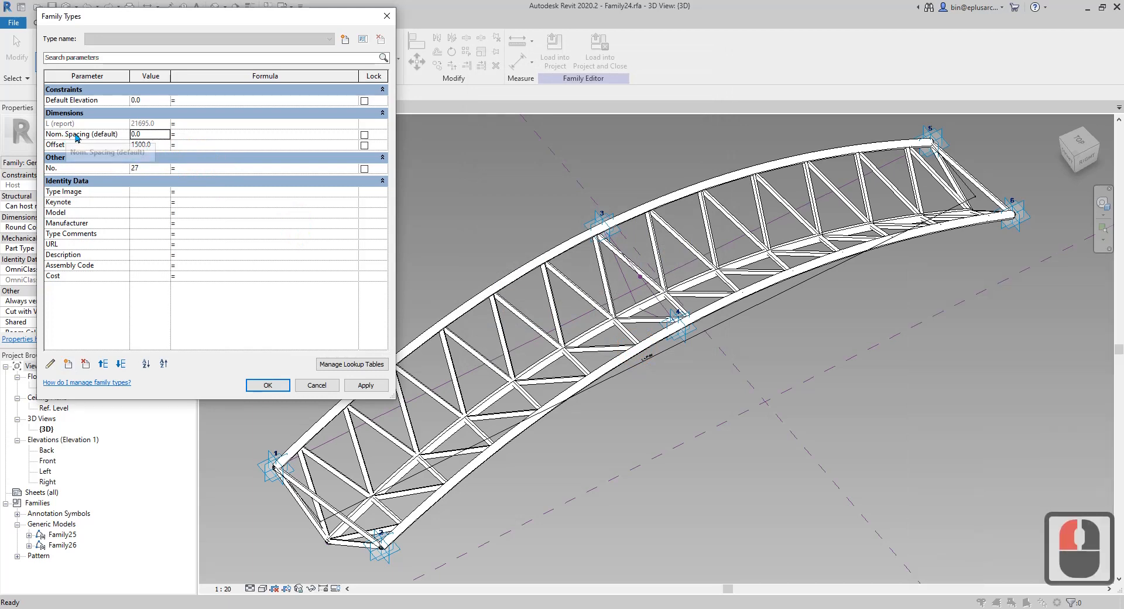
mouse_move(70, 124)
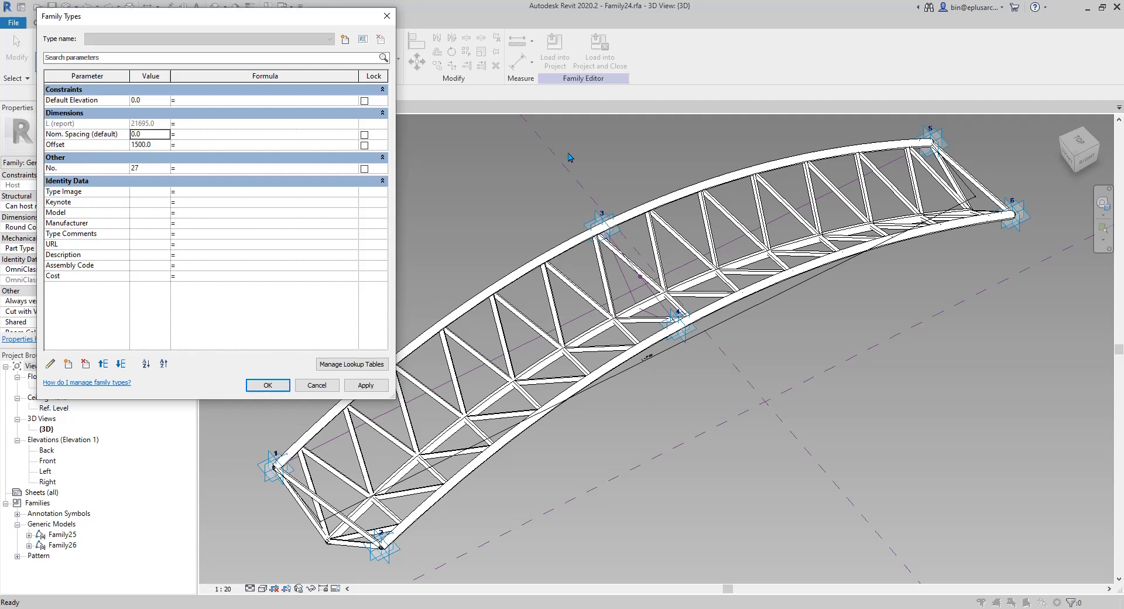
mouse_move(82, 134)
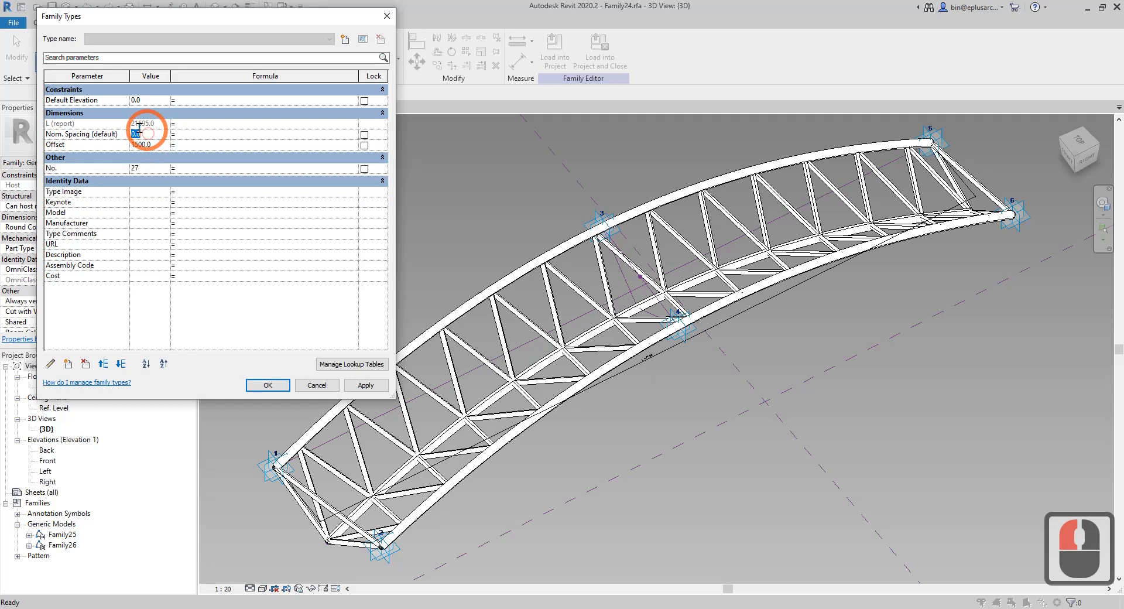
type("900")
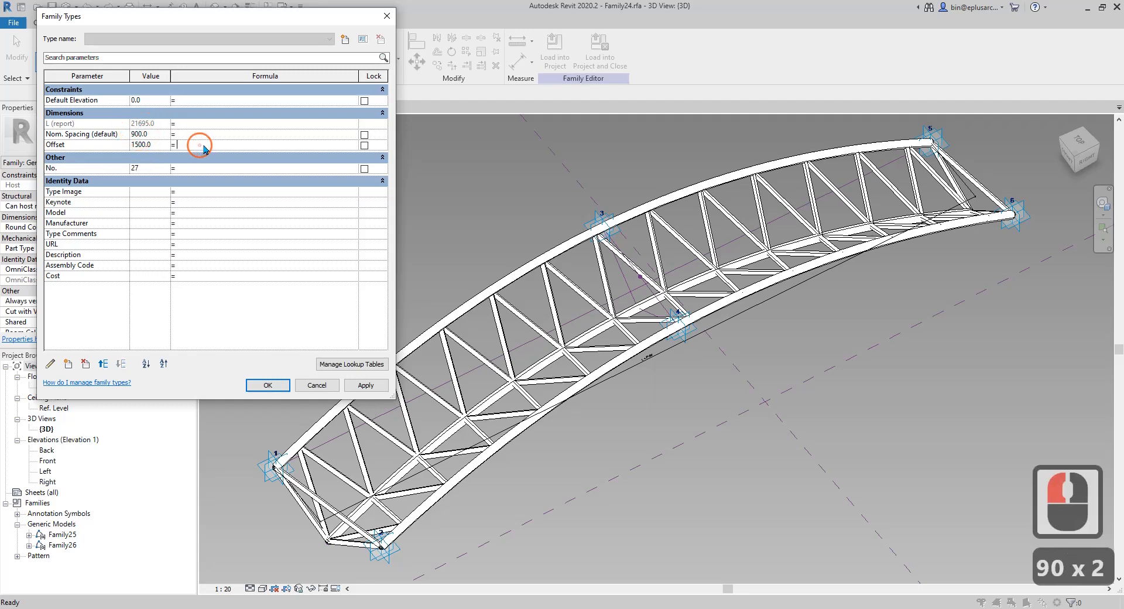
mouse_move(63, 168)
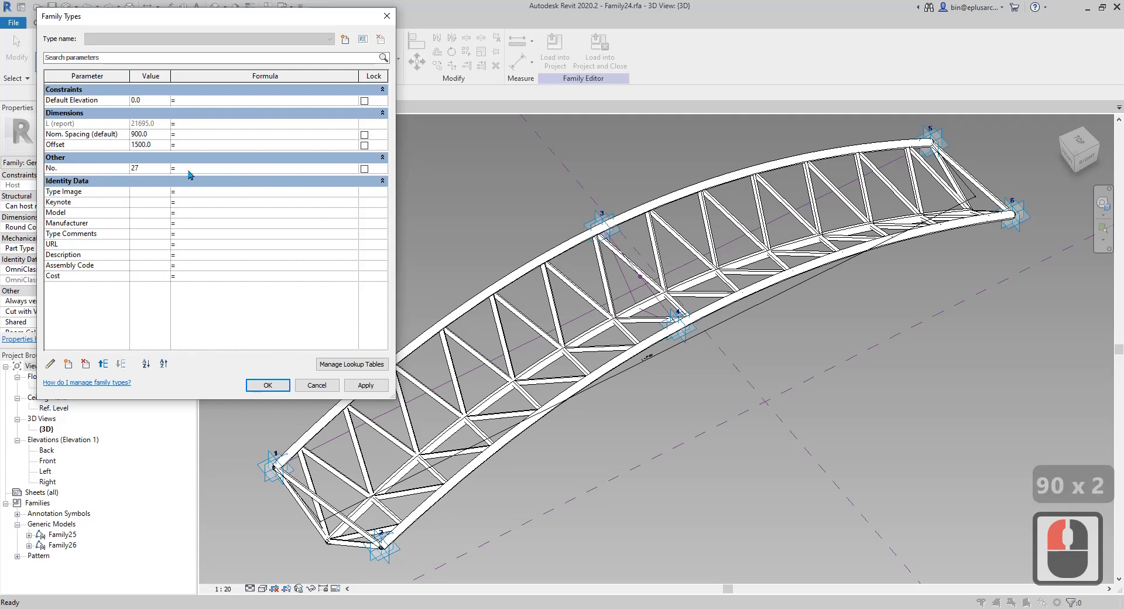
mouse_move(291, 146)
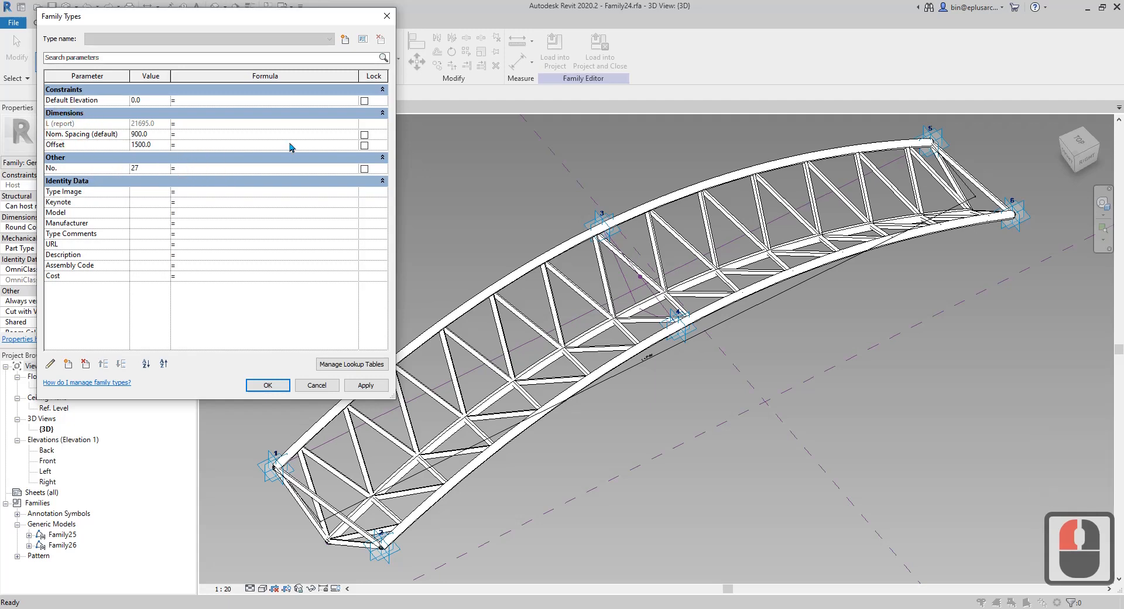
Enter L / Nom. Spacing for No., dismiss the instance-formula error, and accept.
type("L/No")
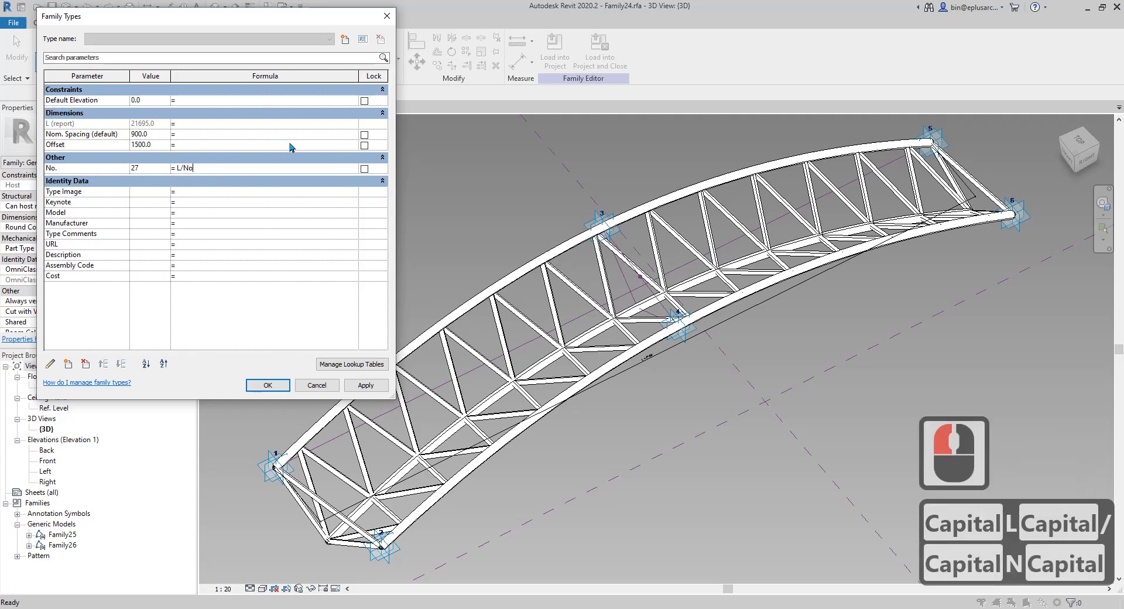
type("om. Spacing")
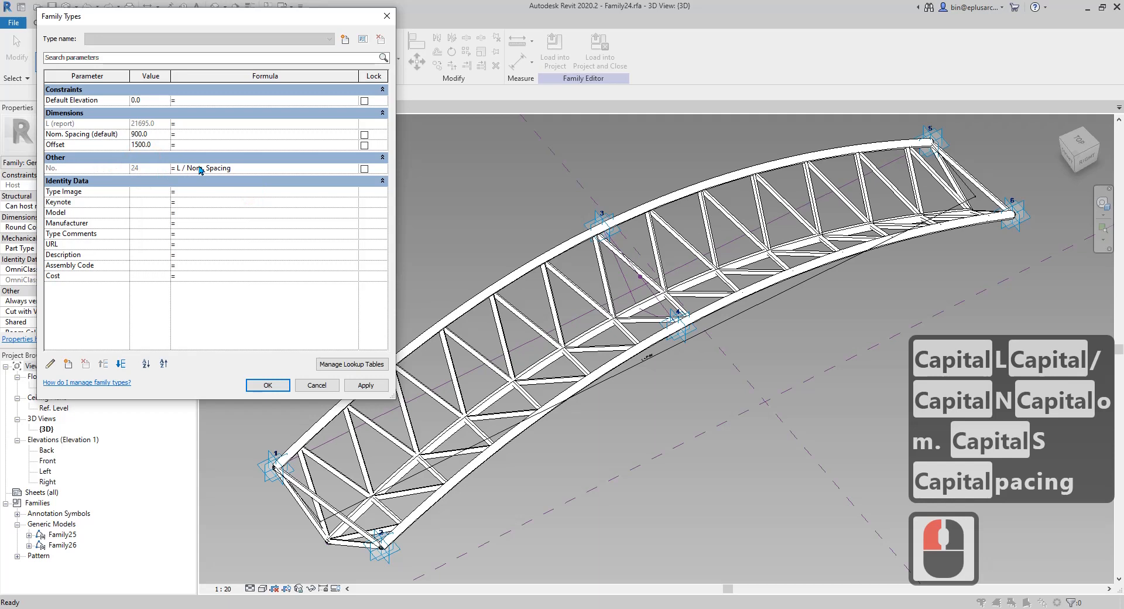
left_click(365, 385)
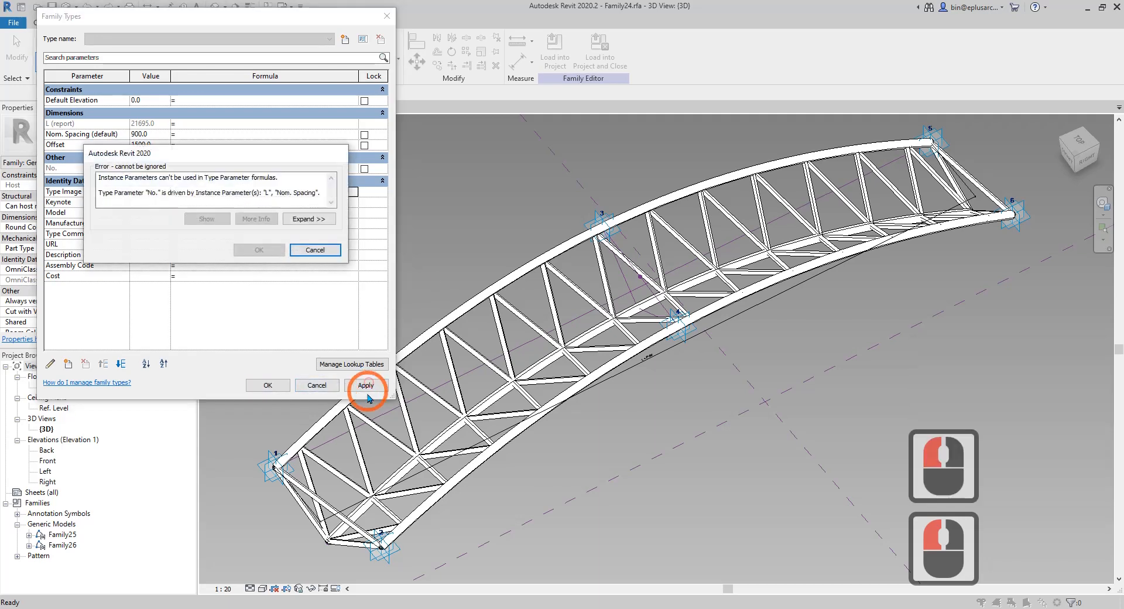
left_click(365, 385)
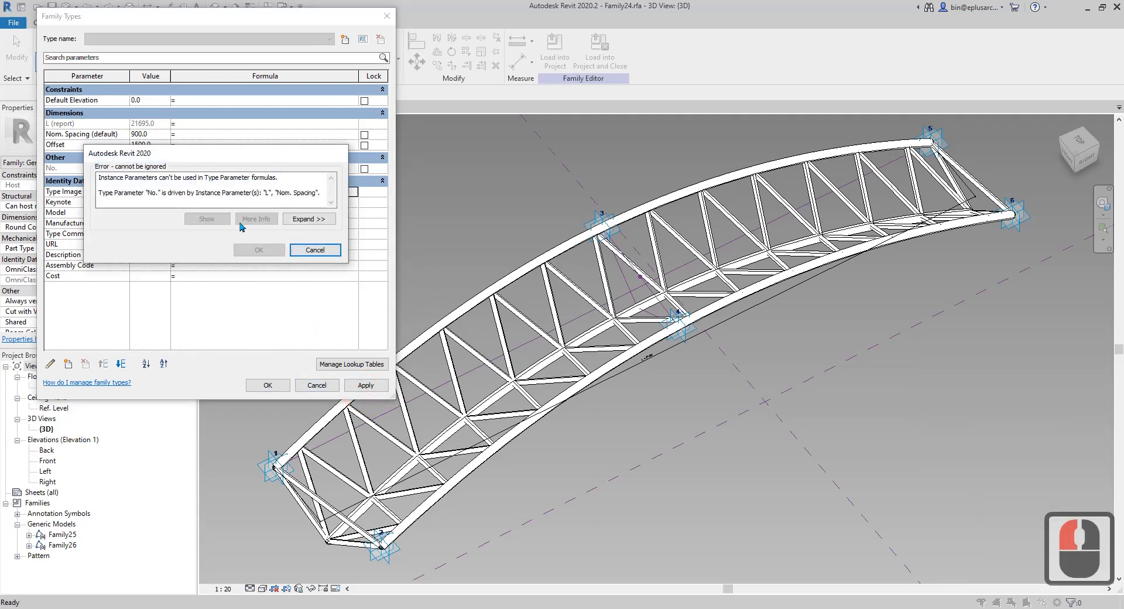
left_click(314, 250)
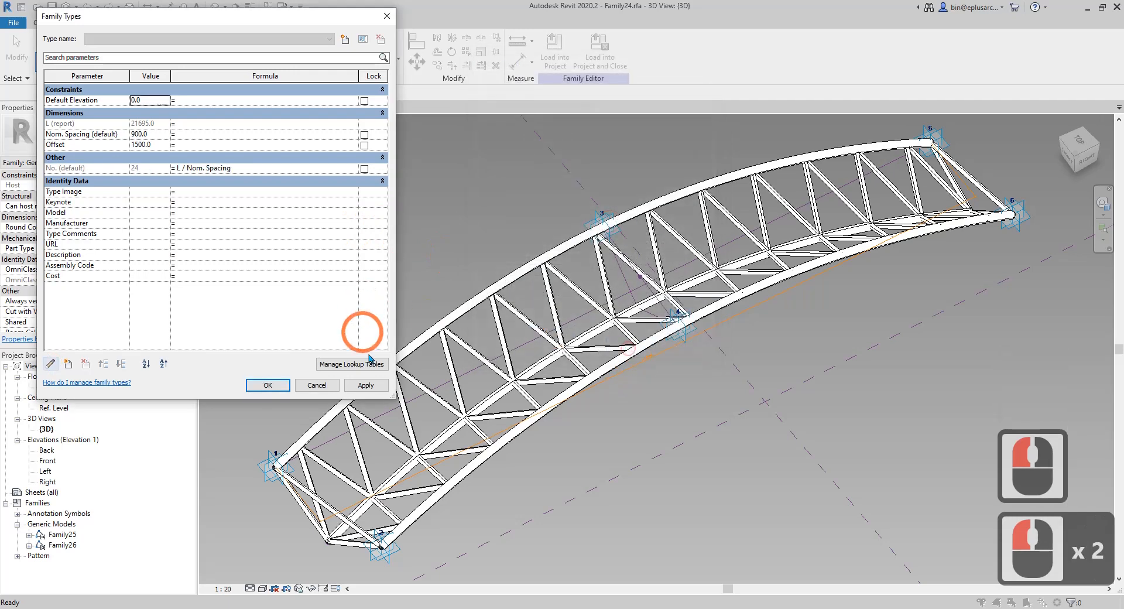
left_click(365, 385)
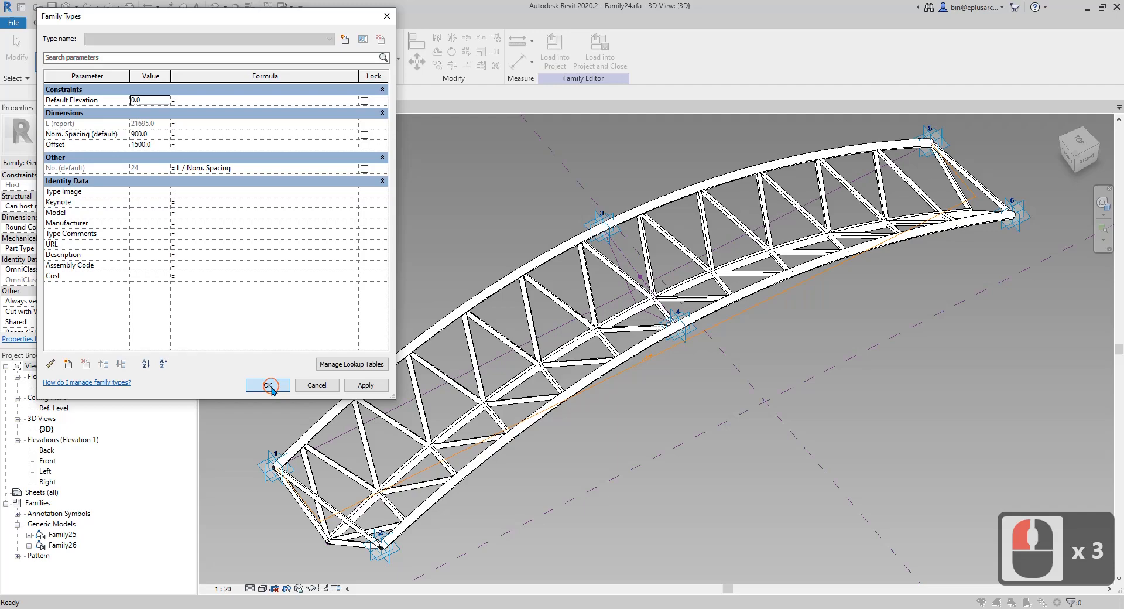
left_click(268, 385)
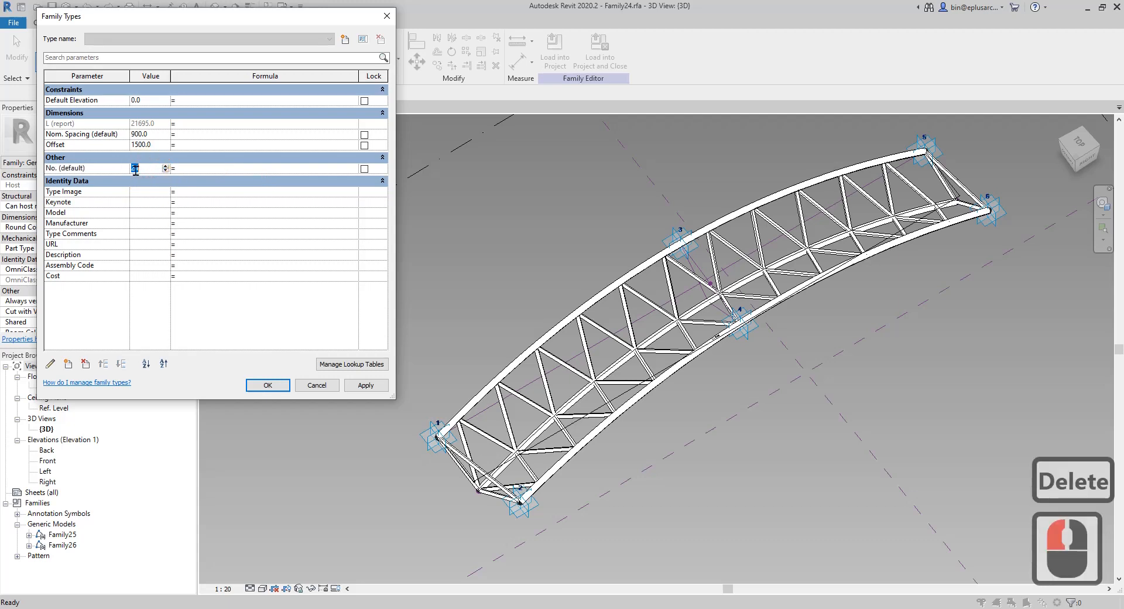
Preview web counts 23 through 26 in No., settling on 27.
type("24")
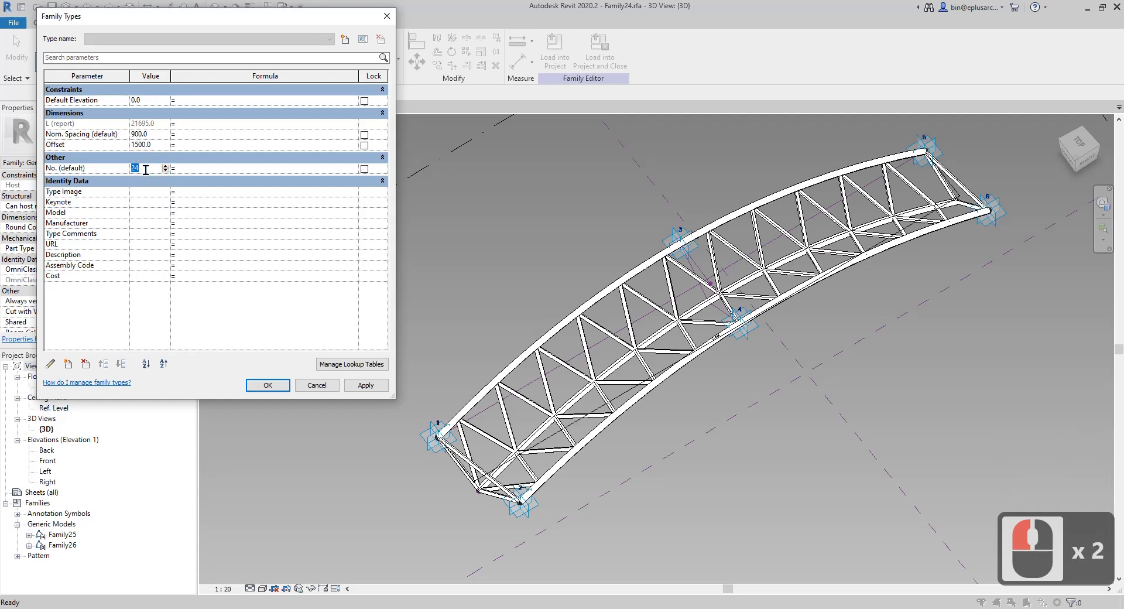
left_click(365, 385)
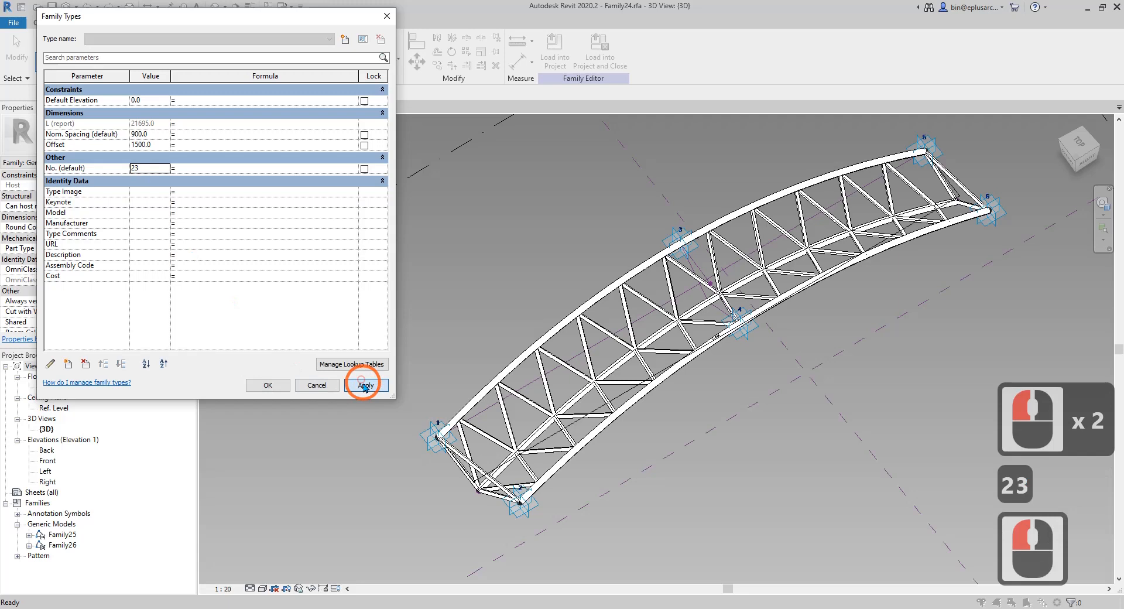
left_click(365, 386)
type("24")
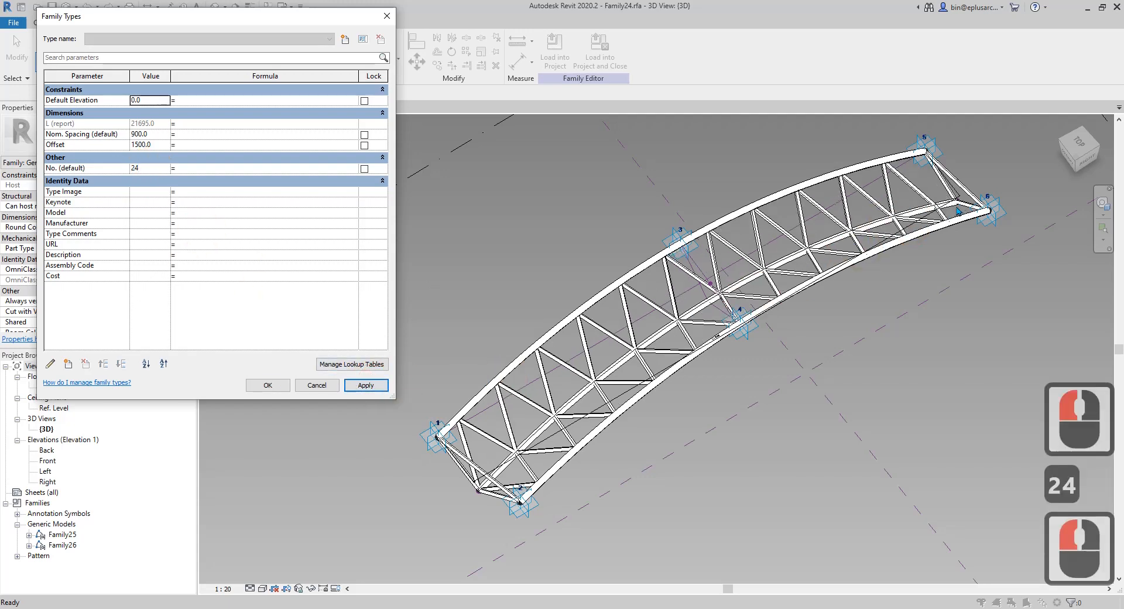
left_click(164, 165)
type("25")
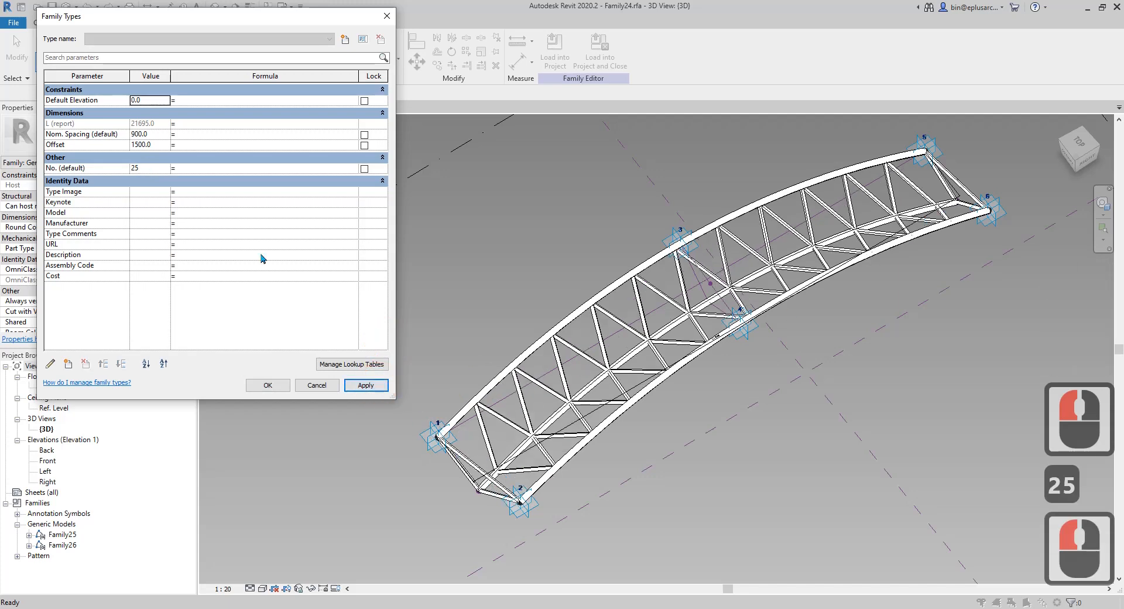
left_click(365, 385)
type("26")
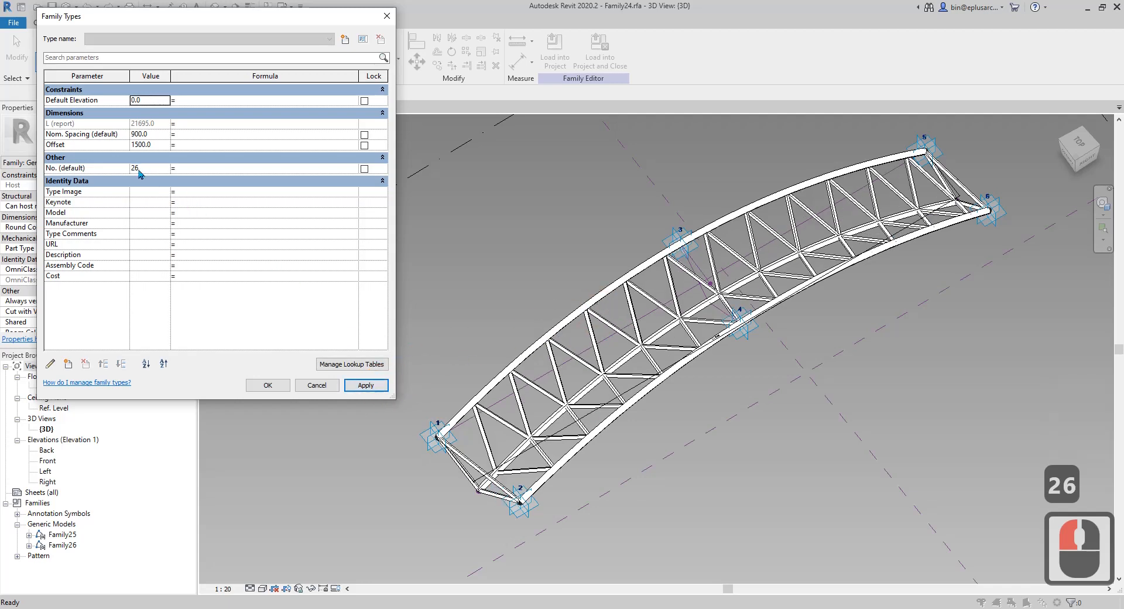
left_click(364, 385)
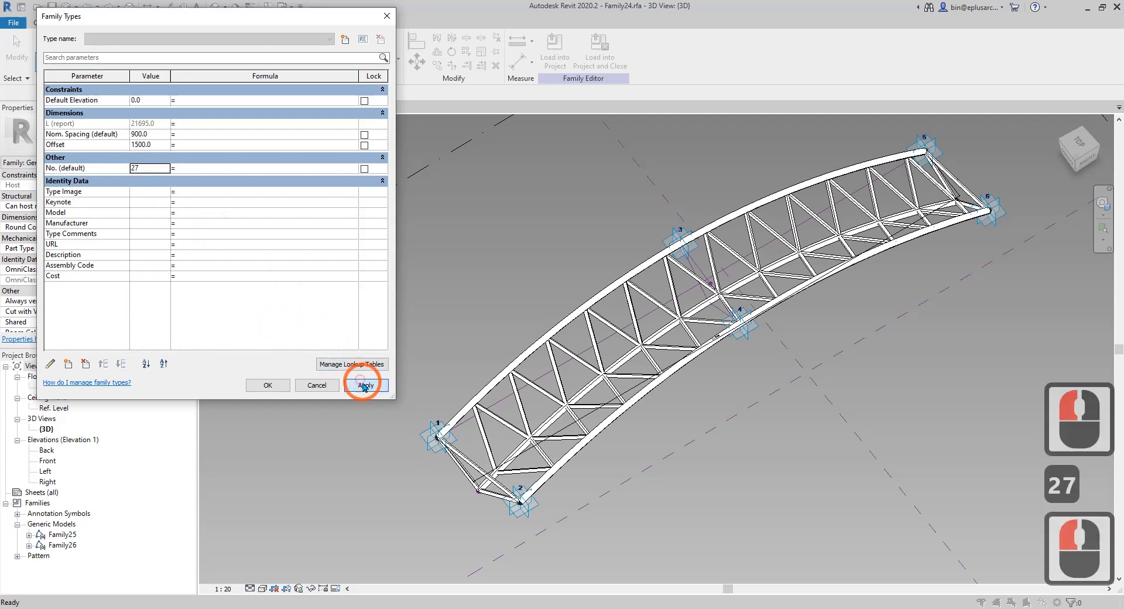
left_click(365, 385)
type("No.2")
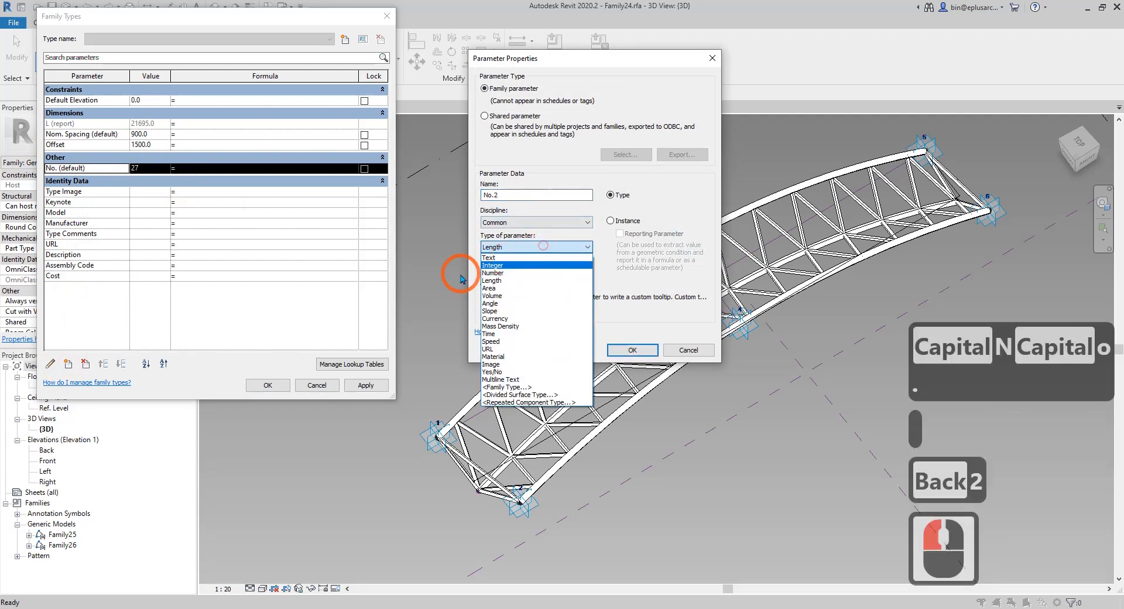
Create integer parameter No.2 and restore No.'s formula L / Nom. Spacing.
left_click(492, 265)
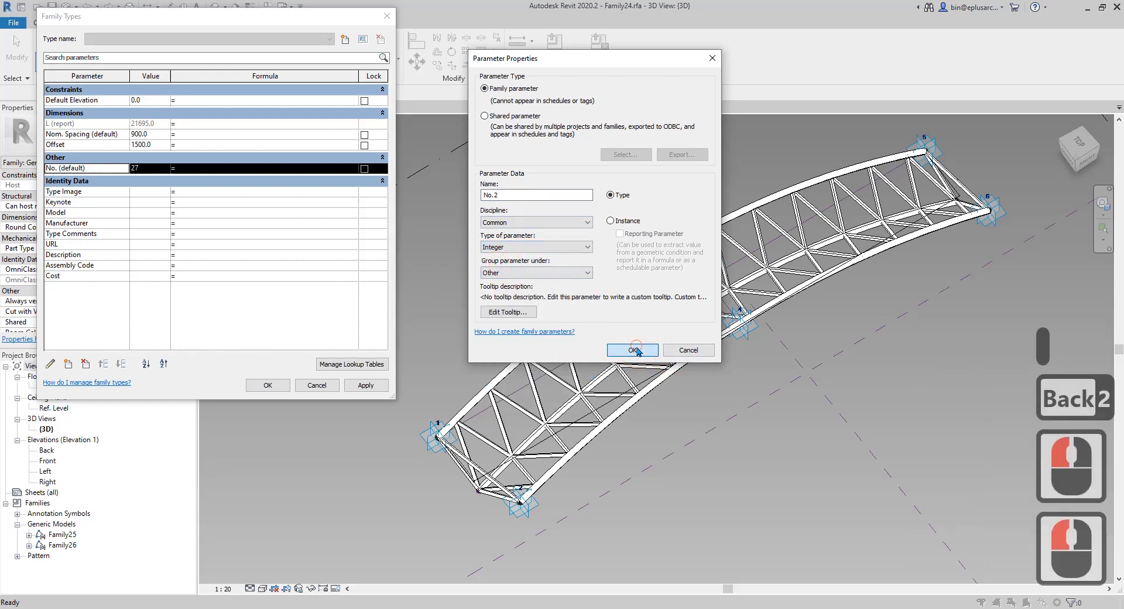
left_click(631, 350)
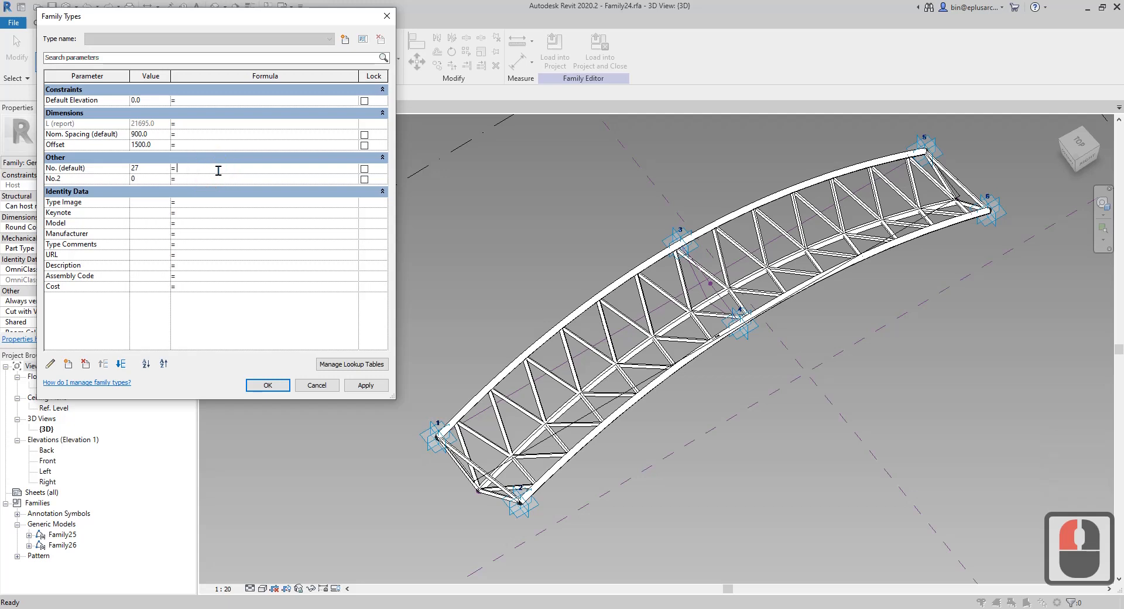
key("ctrl+v")
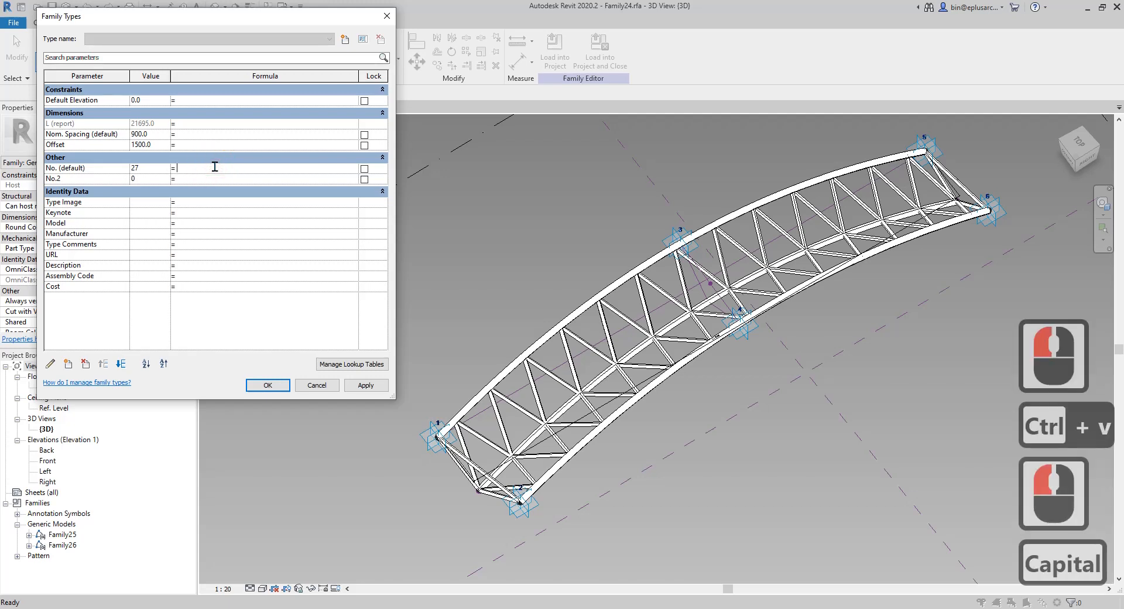
type("L/nO")
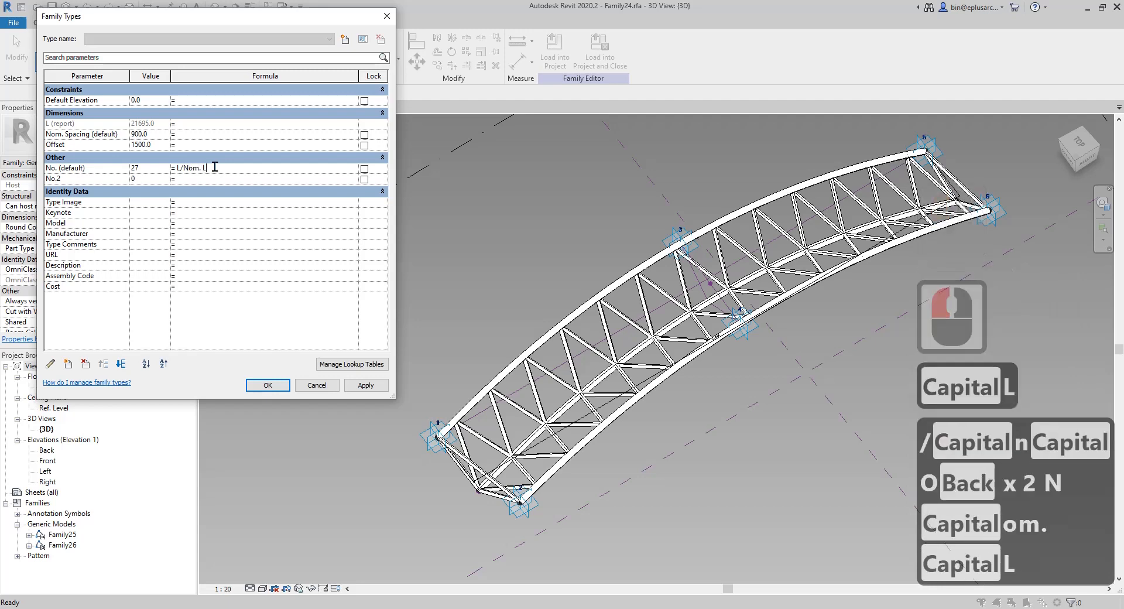
type("Spacing")
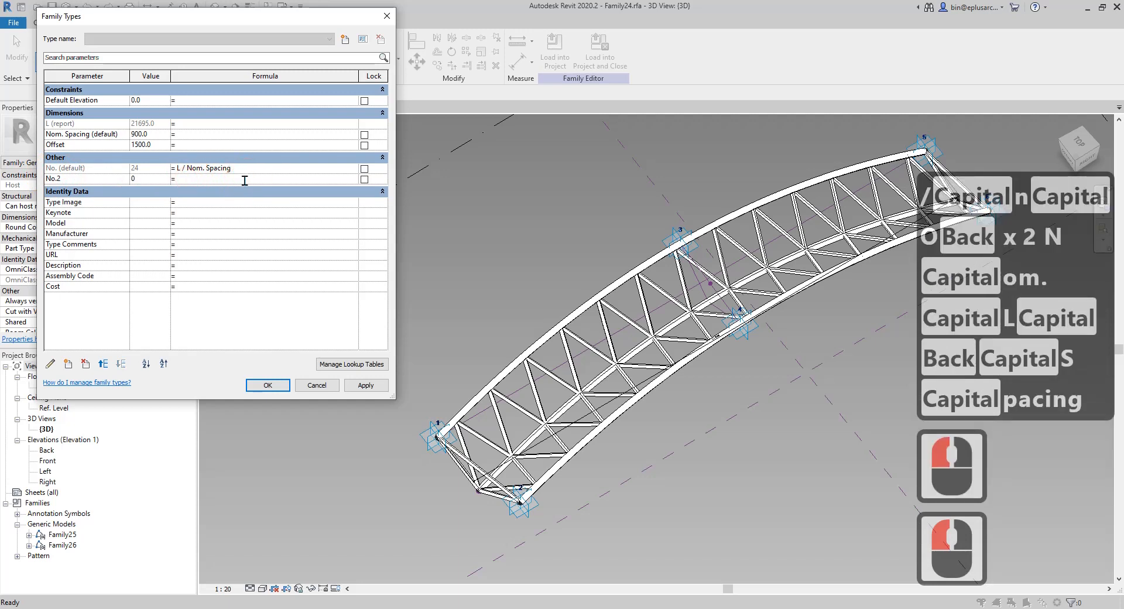
Give No.2 the formula (roundup(No. / 4)) * 4 - 1.
type("d")
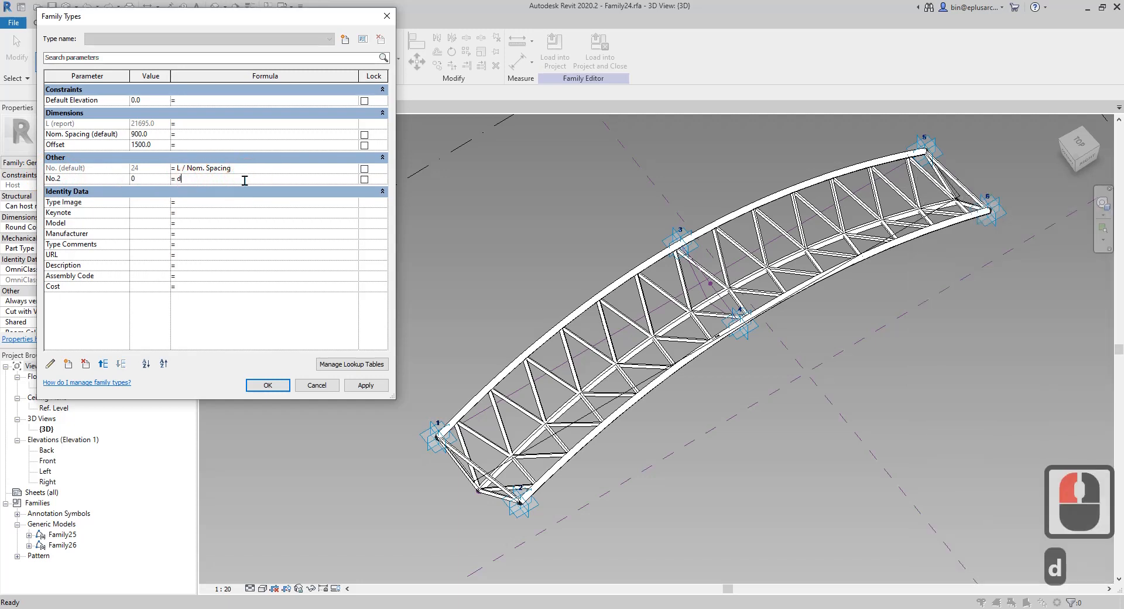
type("roundup(No")
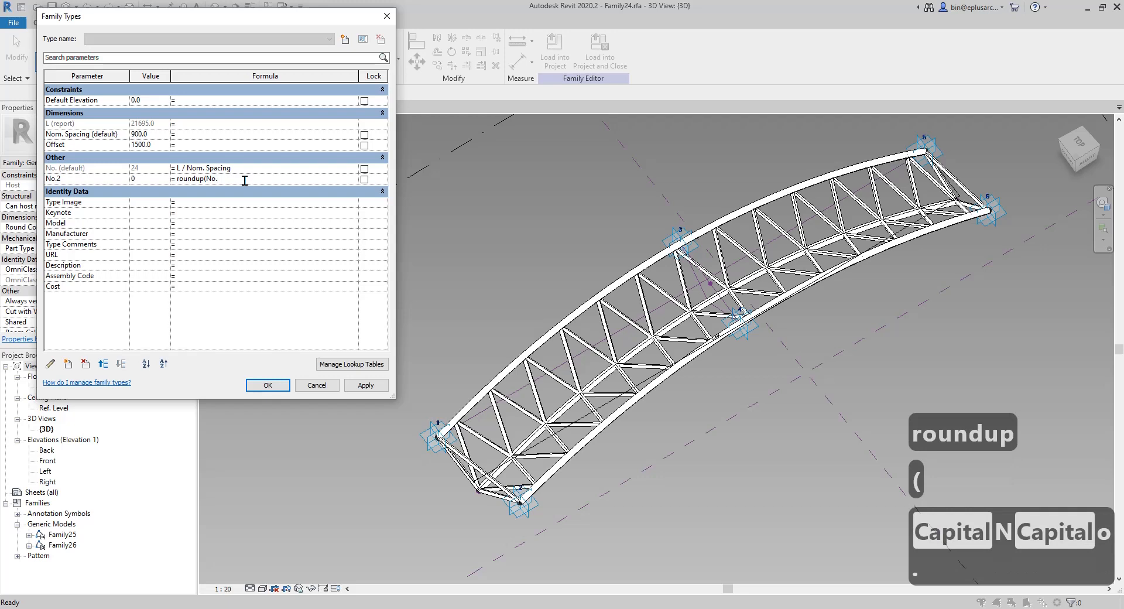
type("./4))")
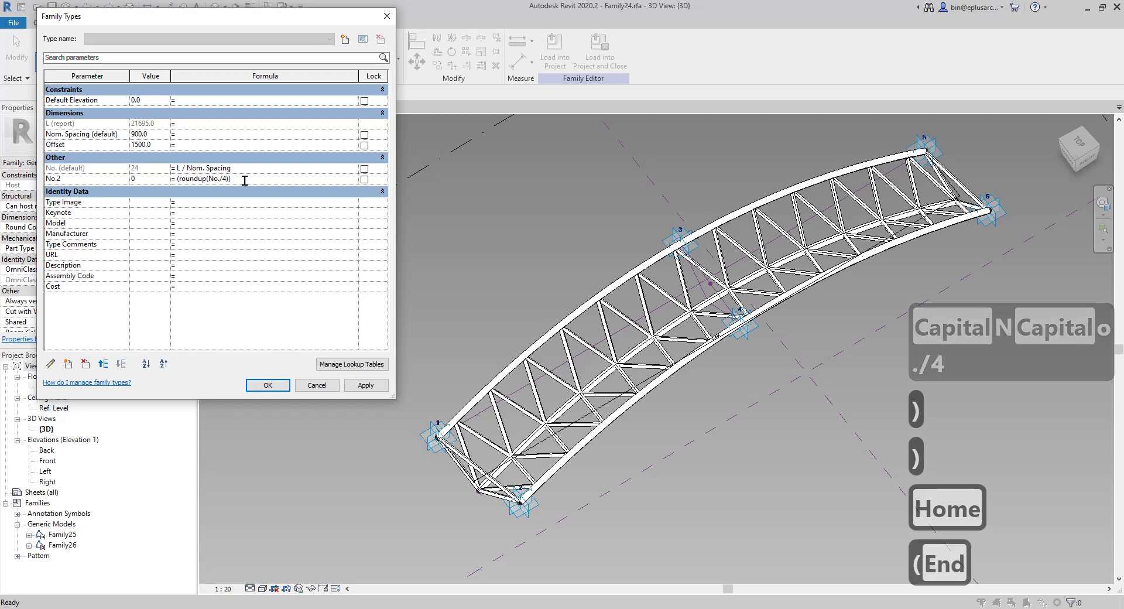
type("/")
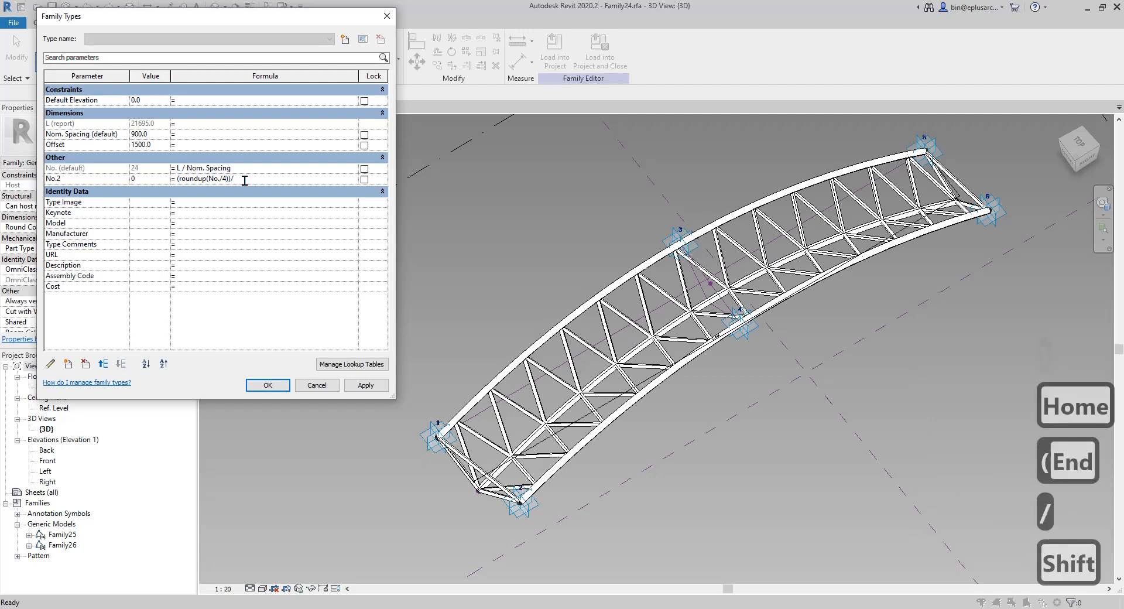
type("*")
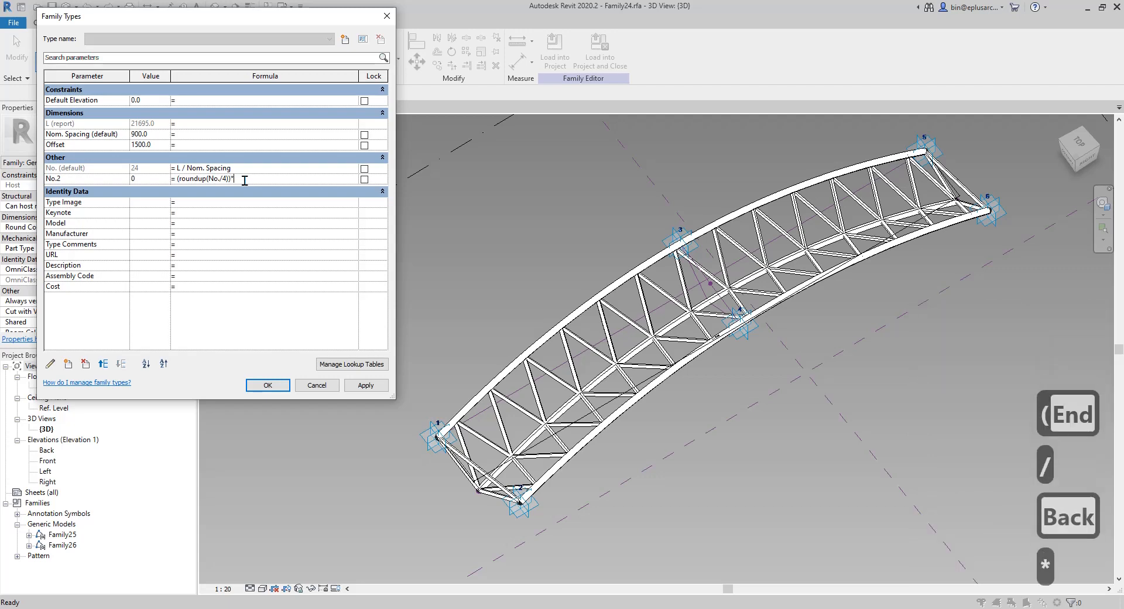
type("4")
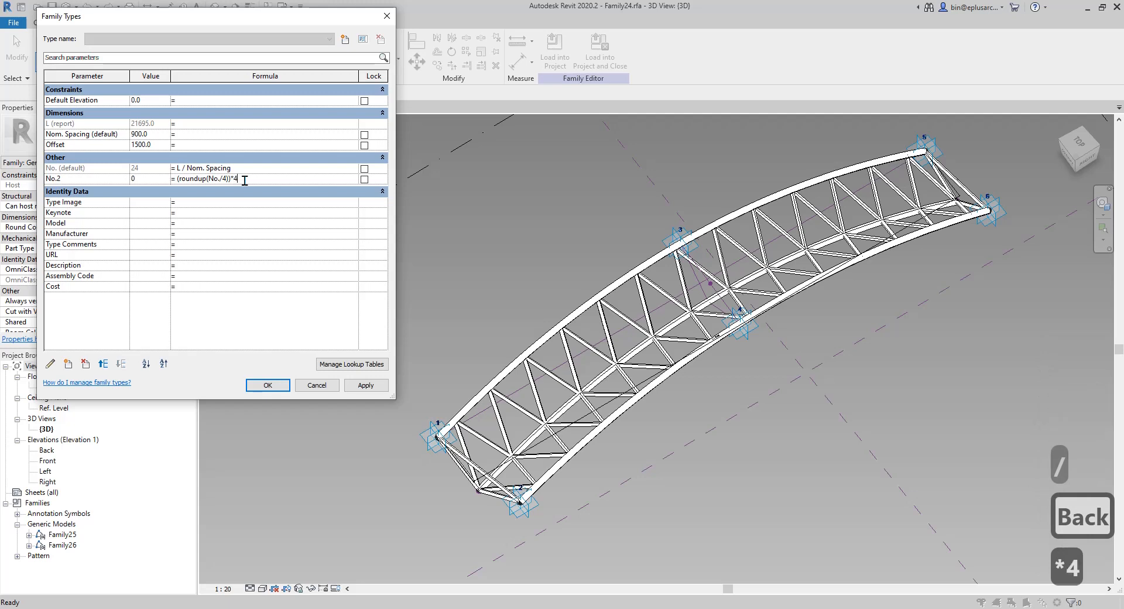
mouse_move(266, 208)
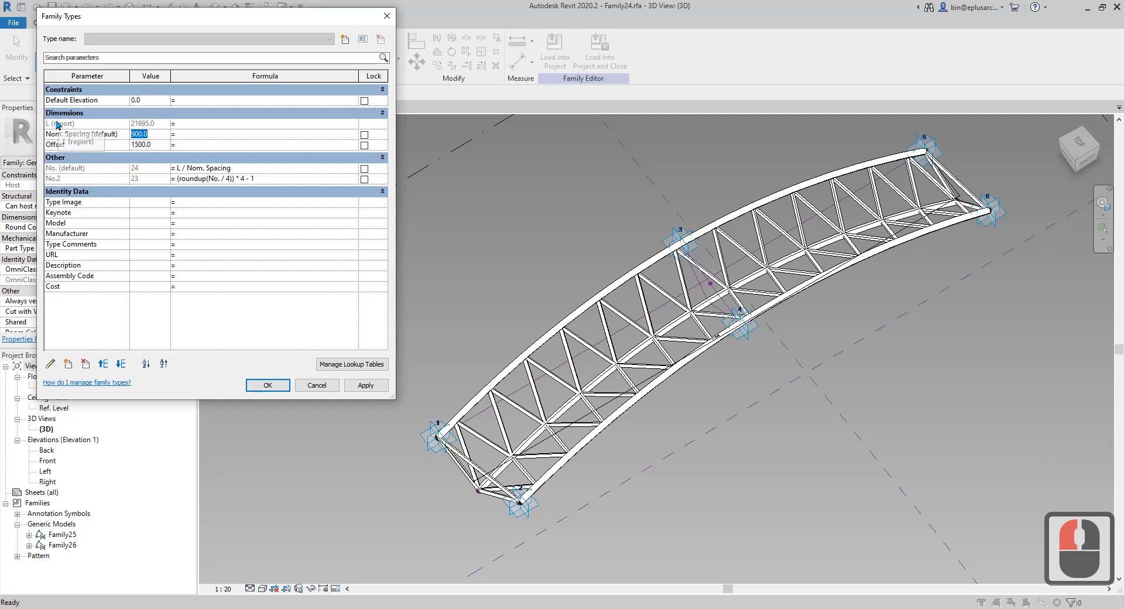
Try Nom. Spacing values 1000, 700, 800, 850 and 950, watching No. and No.2 update.
type("1000")
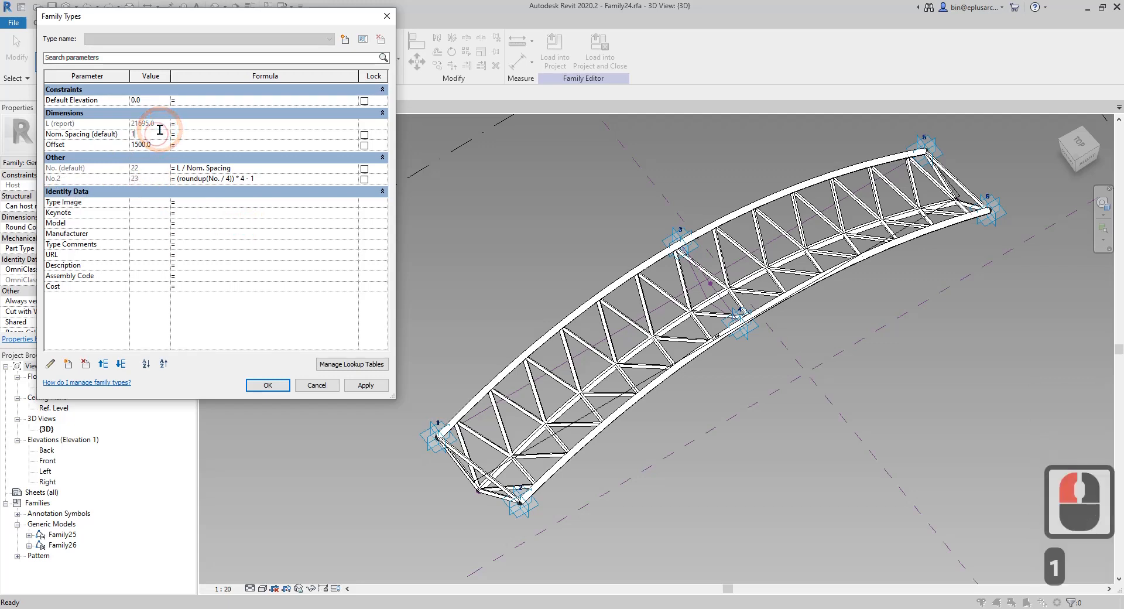
type("100")
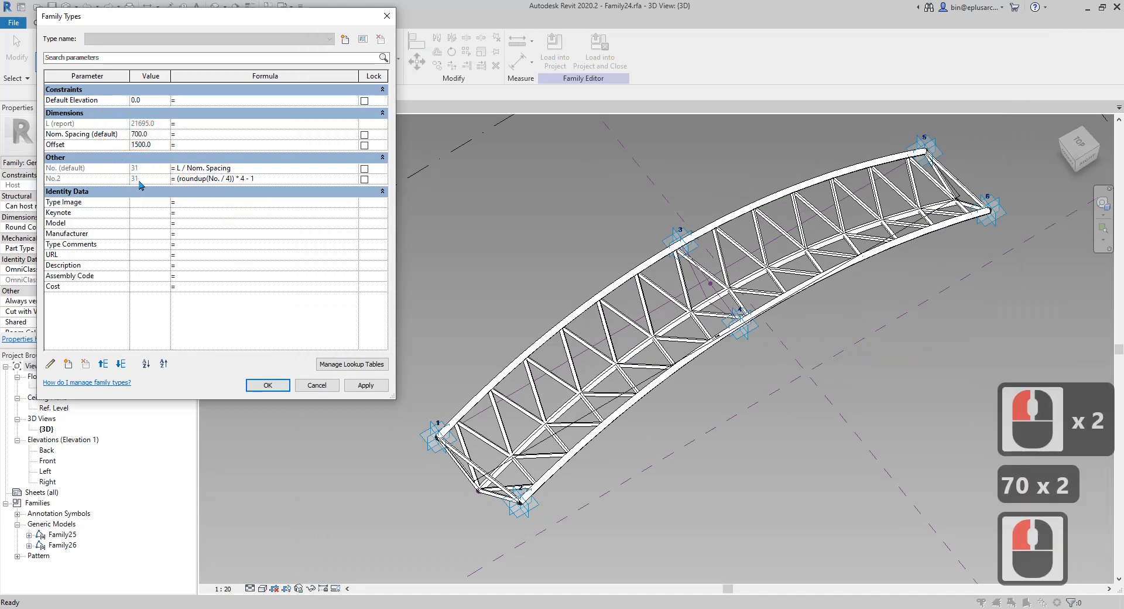
type("800")
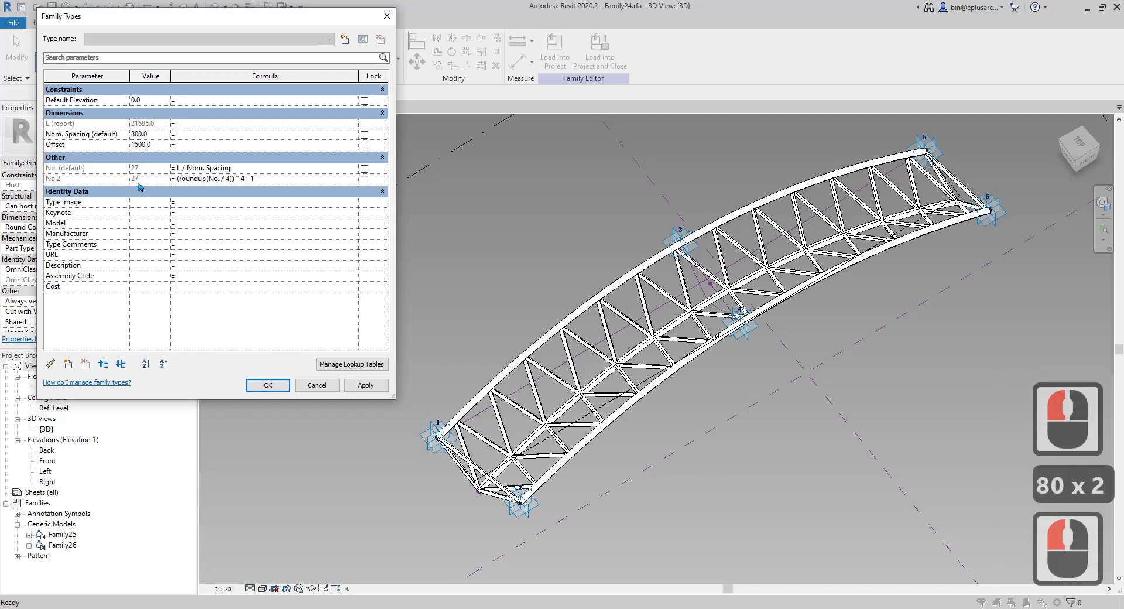
type("850")
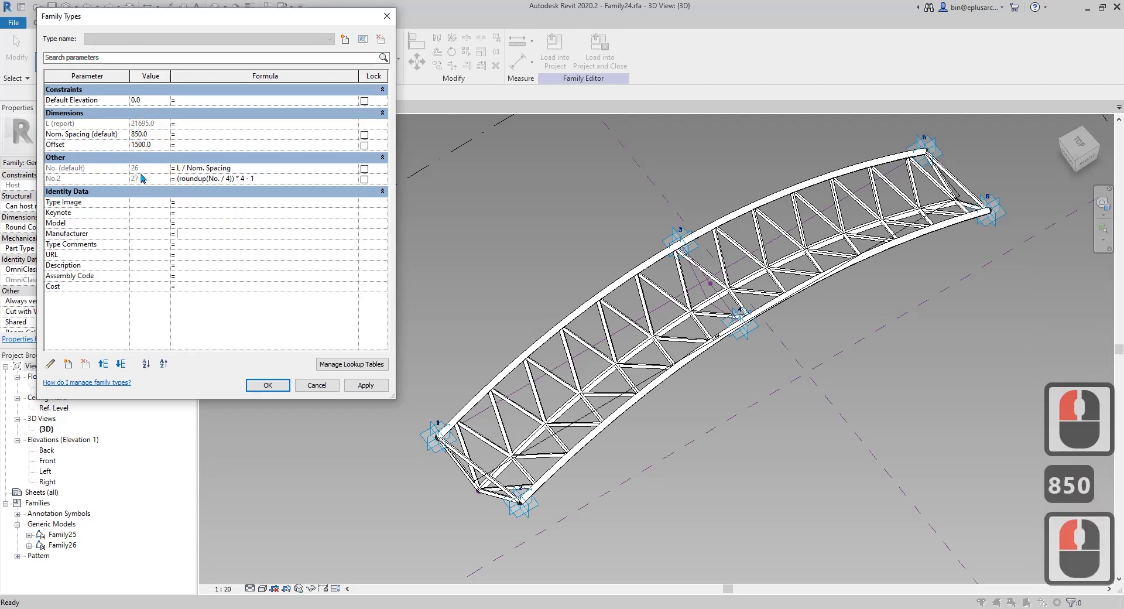
double_click(149, 134)
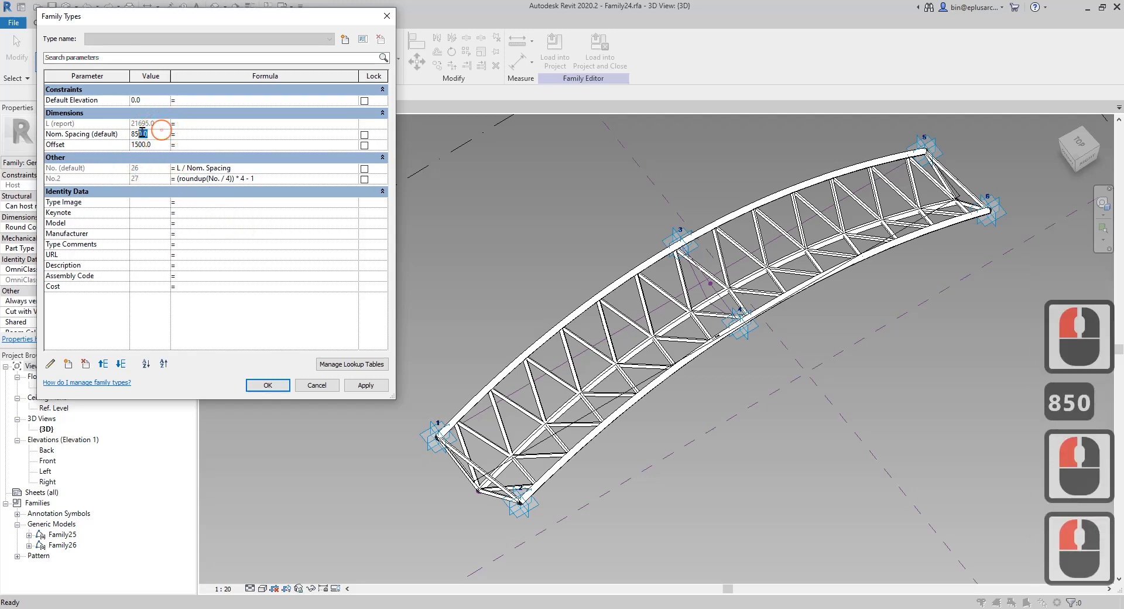
type("950")
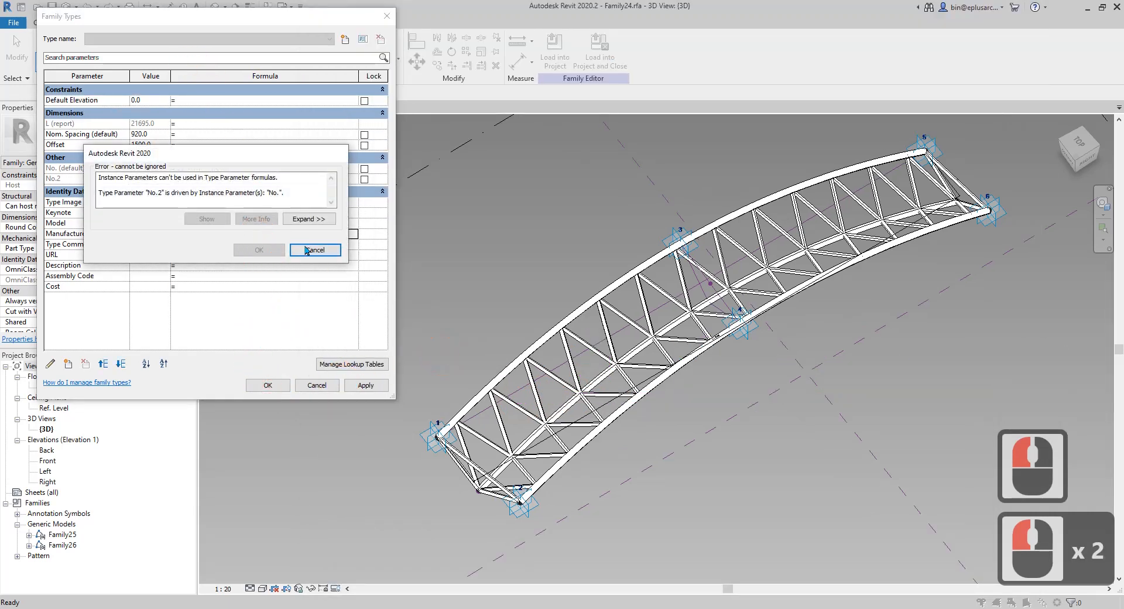
Dismiss the formula error, make No.2 an instance parameter, and accept.
left_click(314, 250)
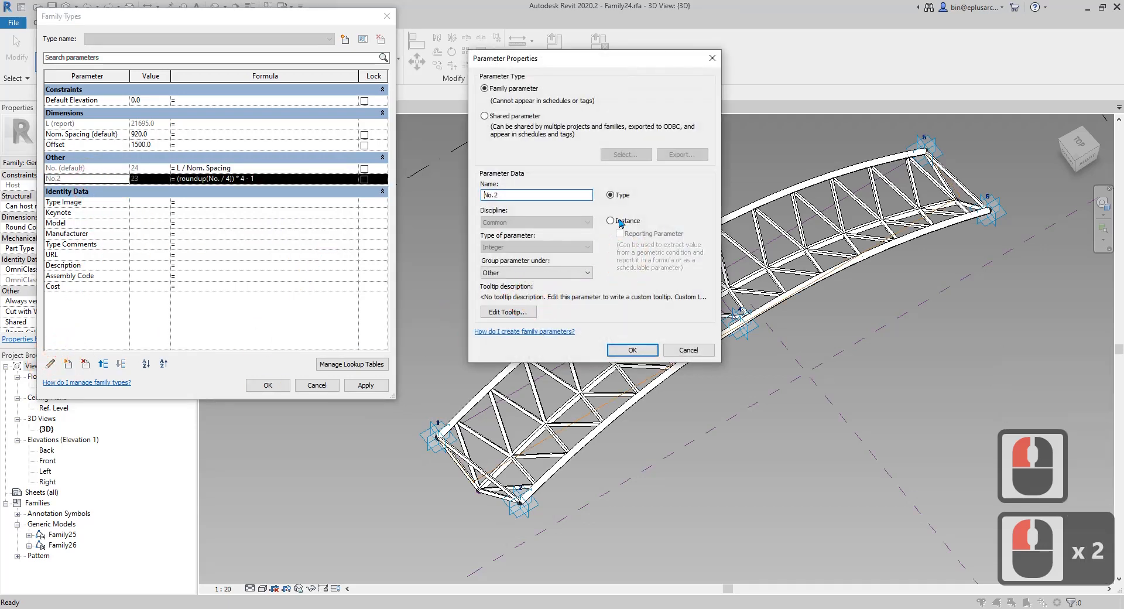
left_click(631, 351)
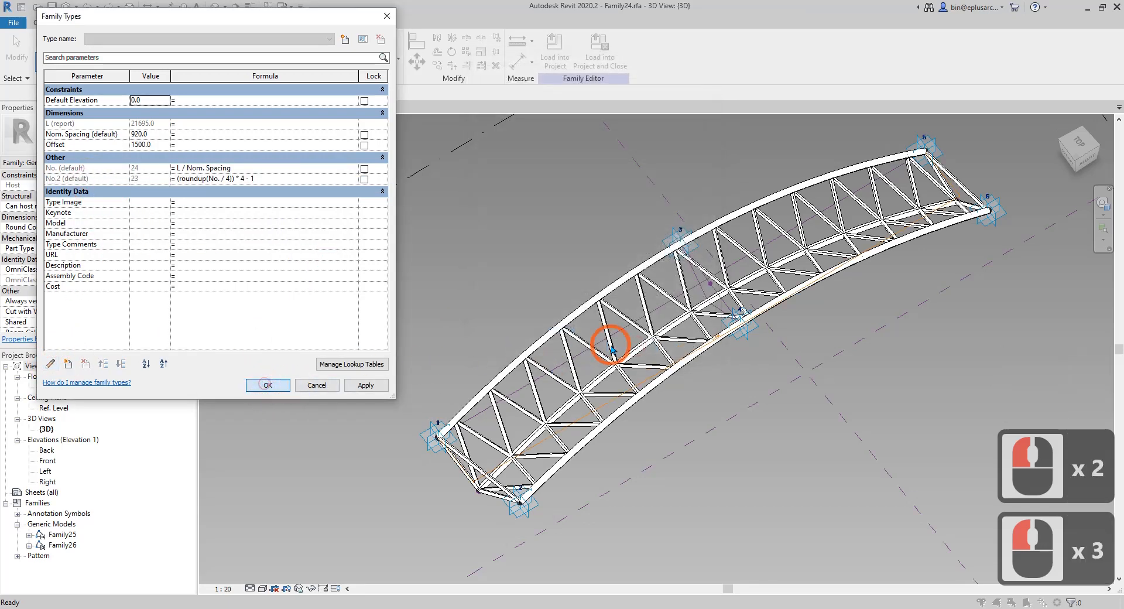
left_click(268, 385)
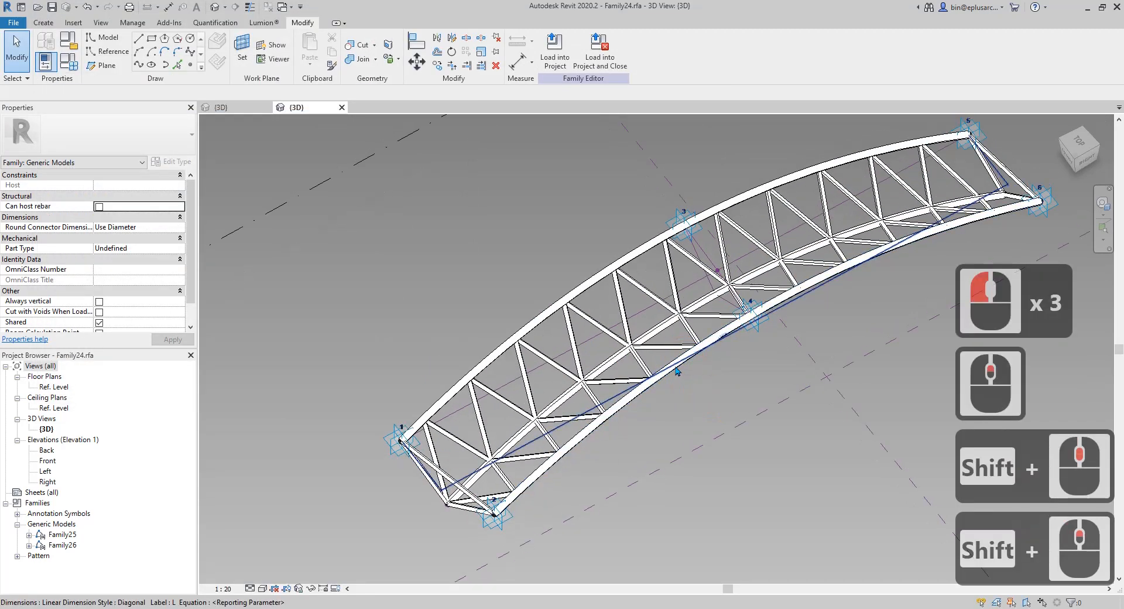
Select the three divided paths along the chords and associate their node Number with No.2.
left_click(678, 371)
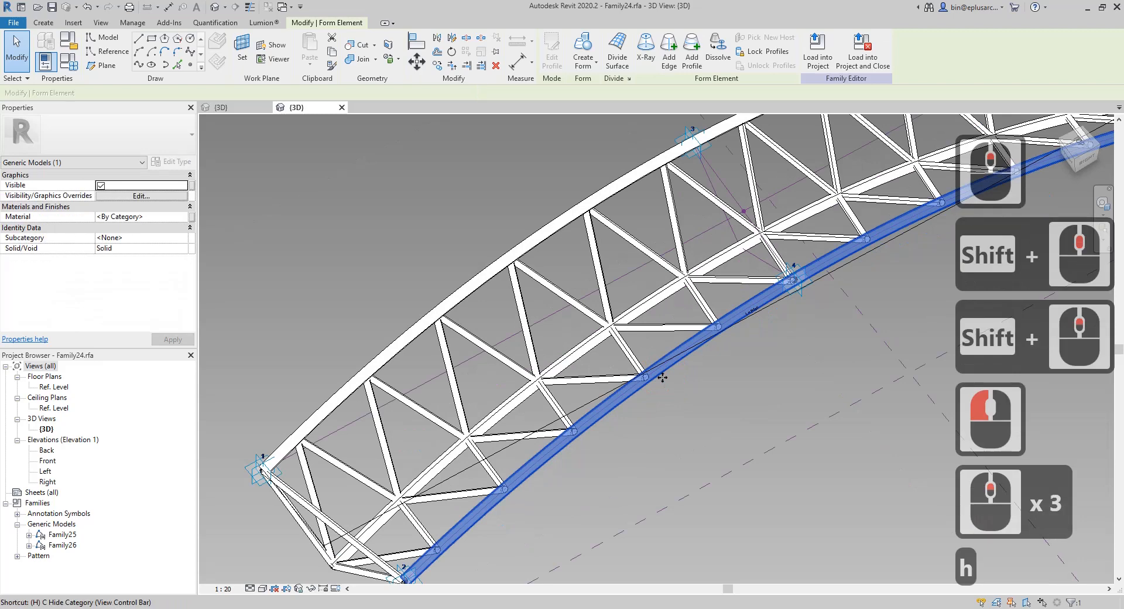
left_click(649, 301)
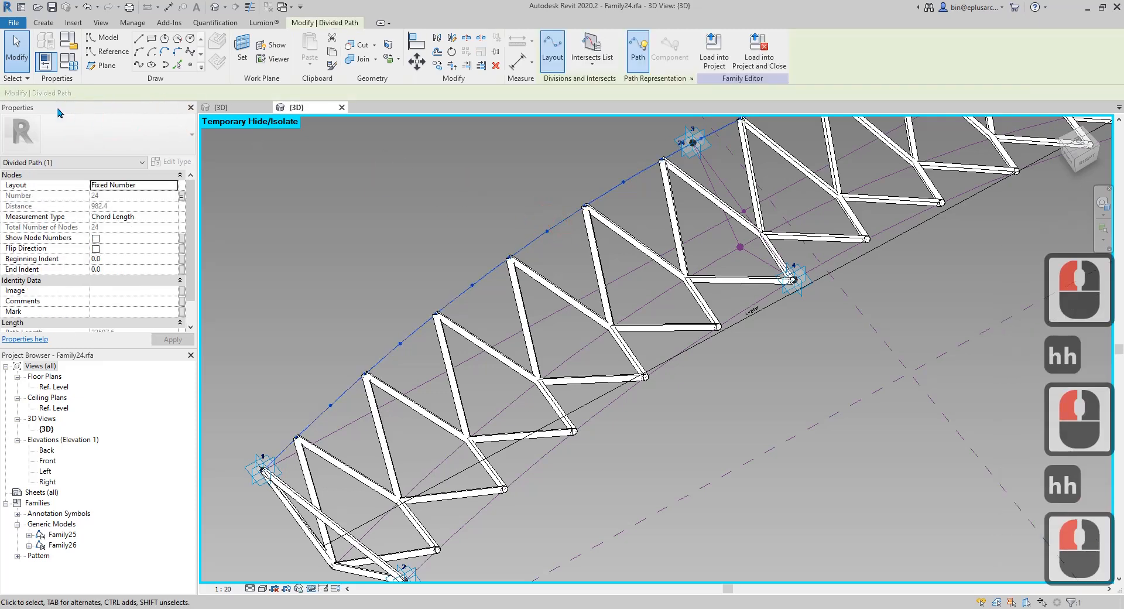
left_click(656, 305)
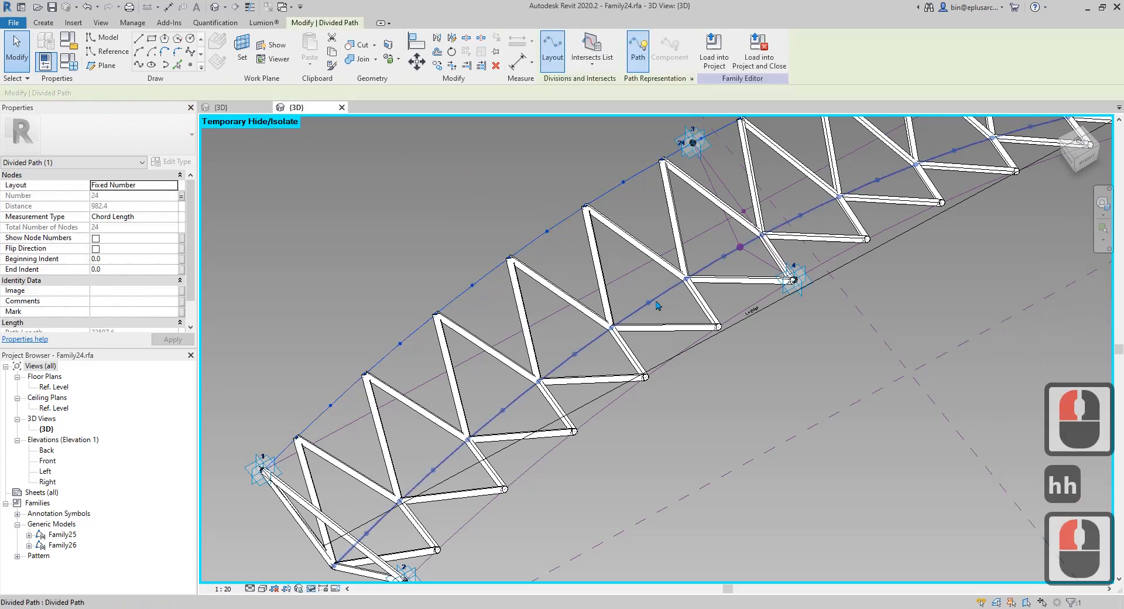
left_click(742, 319)
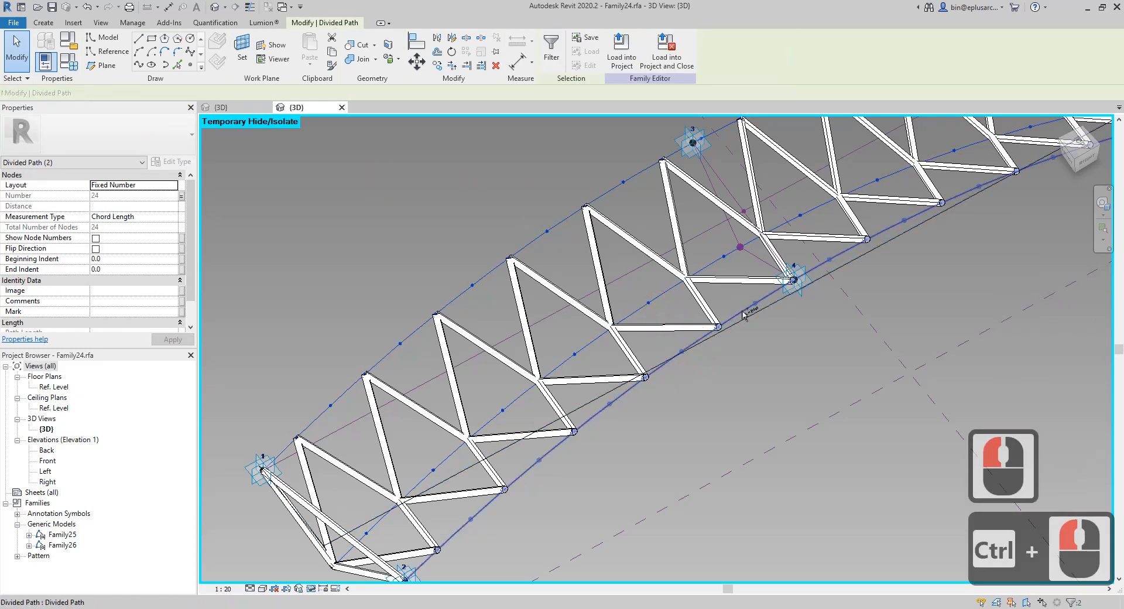
left_click(741, 316)
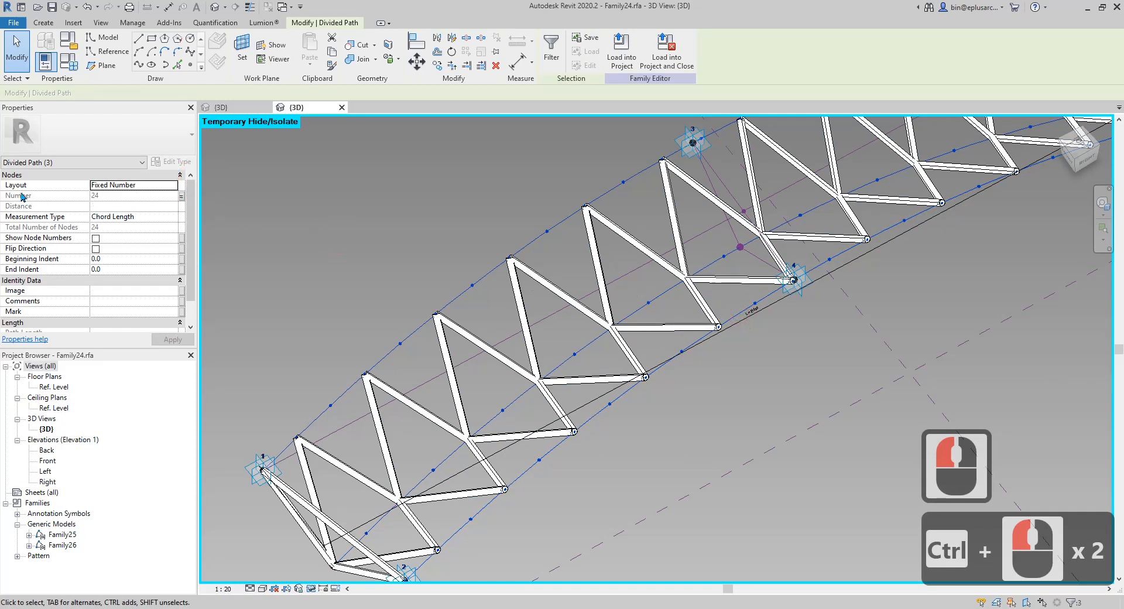
left_click(182, 195)
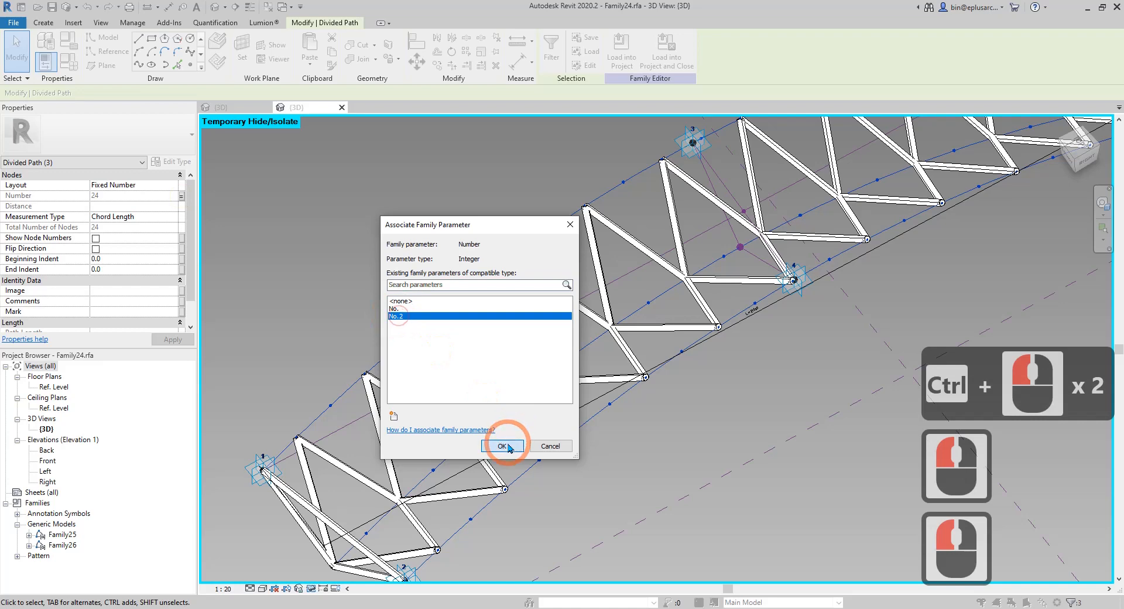
left_click(502, 445)
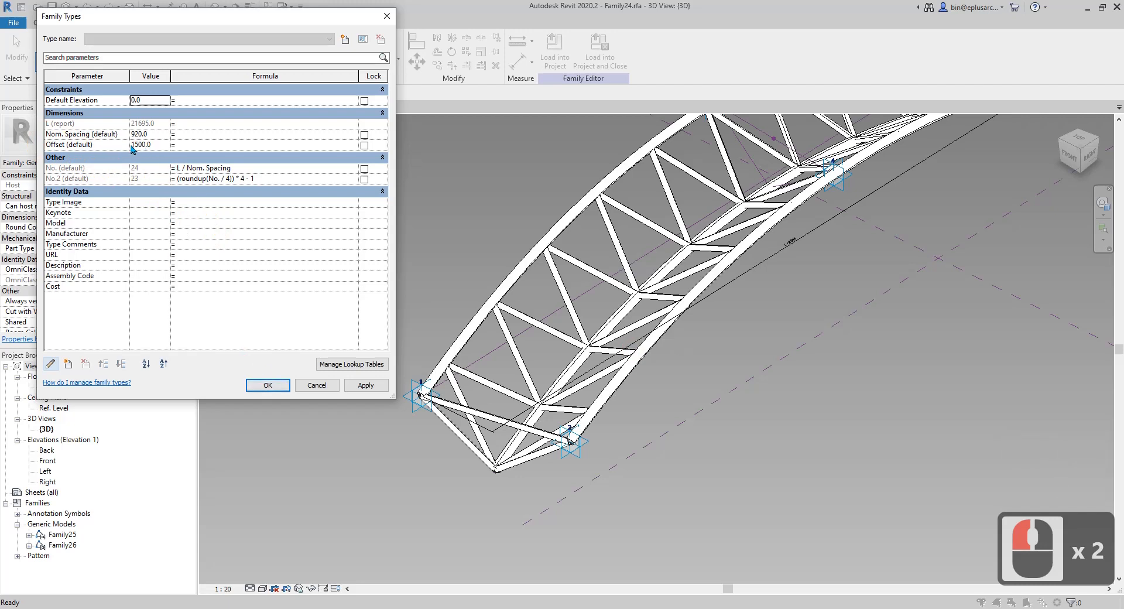
Accept the Family Types values so the truss regenerates its No.2-driven web members.
left_click(267, 385)
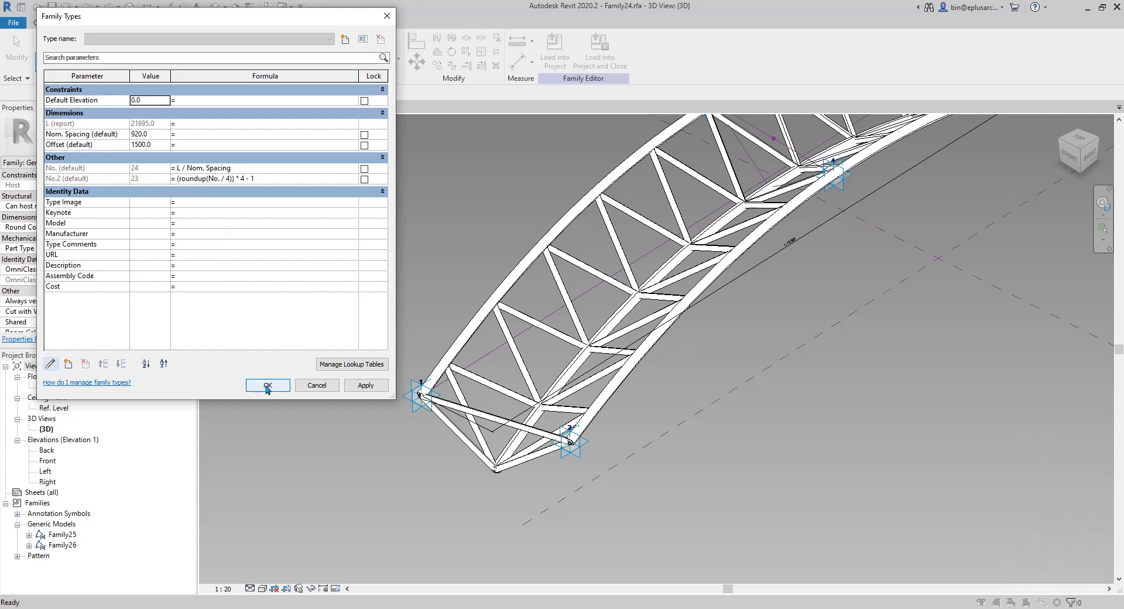
left_click(267, 385)
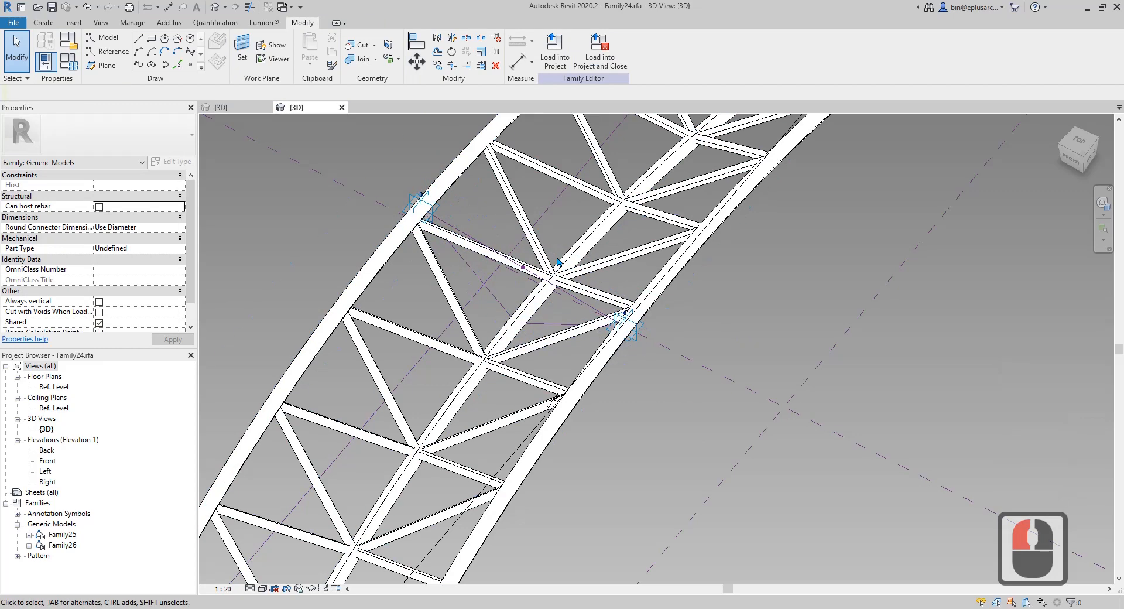
Select adaptive points 3 and 4 with their connecting line and isolate them in view.
left_click(425, 210)
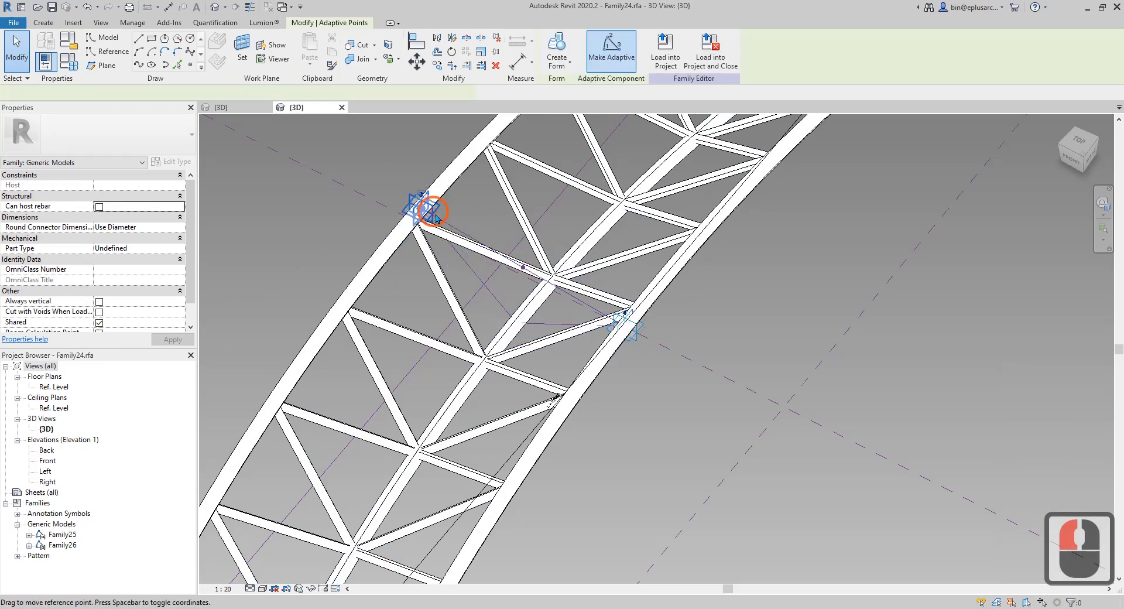
left_click(629, 327)
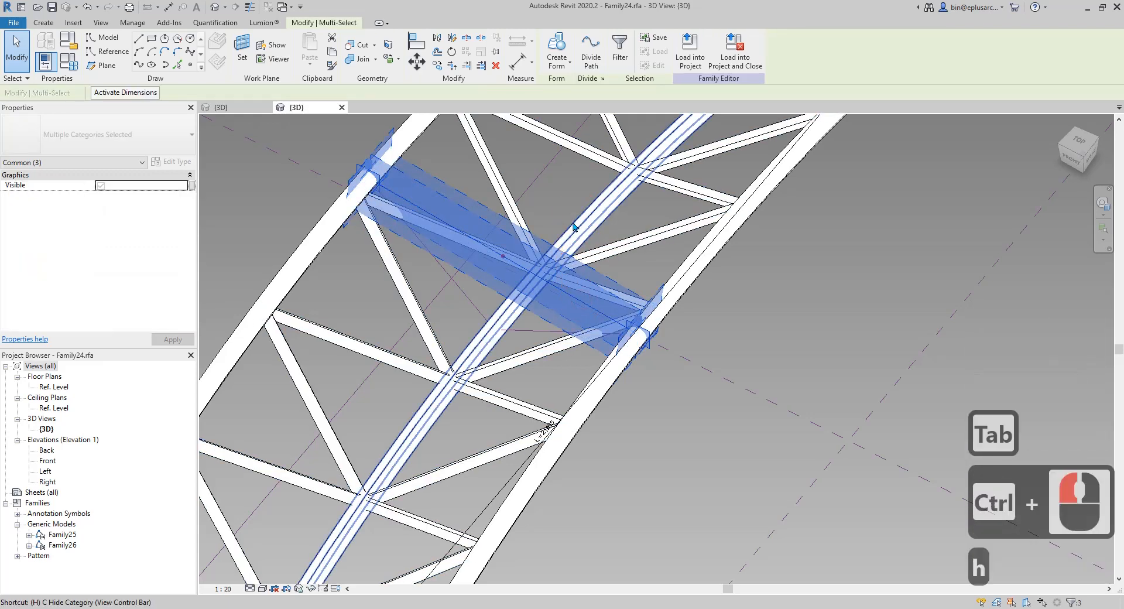
key("h")
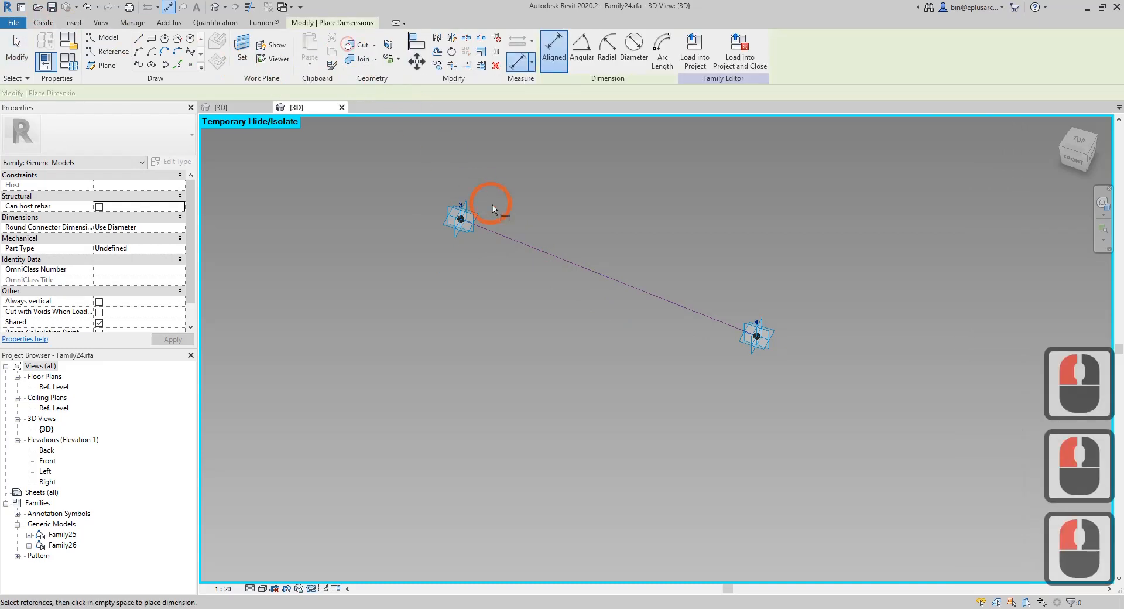
Dimension points 3 to 4 (3909.1) and label it with instance reporting parameter W.
left_click(460, 220)
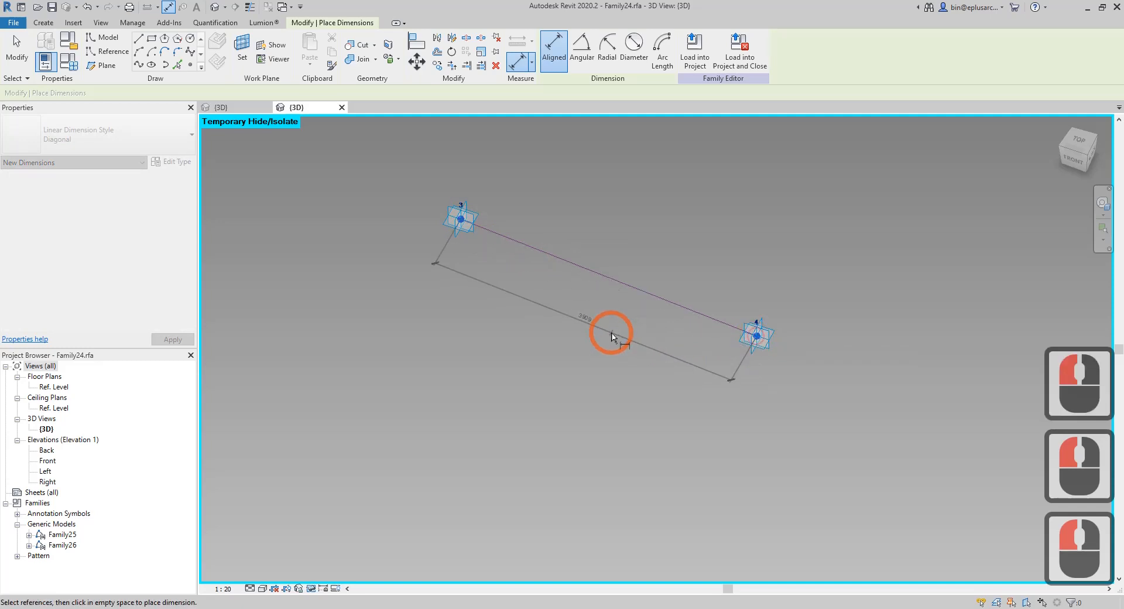
key("Escape")
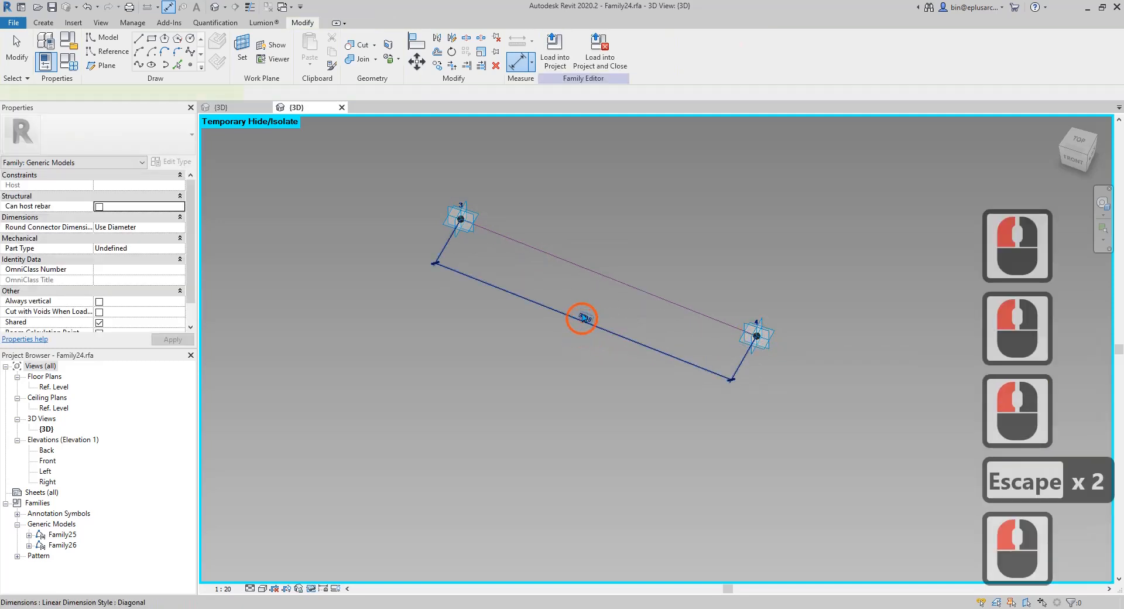
left_click(580, 318)
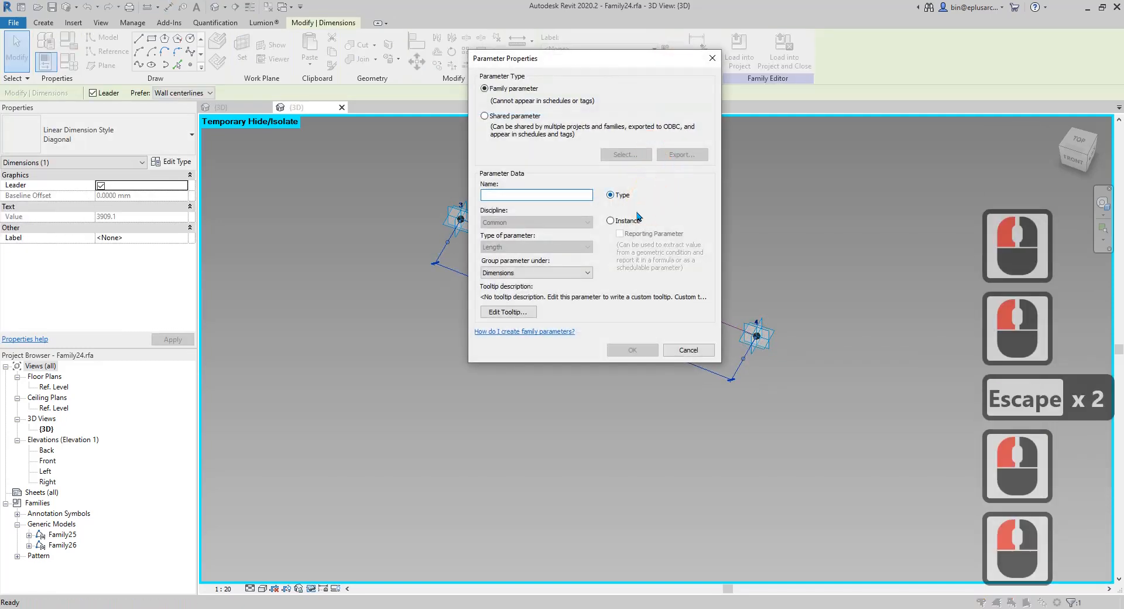
type("W")
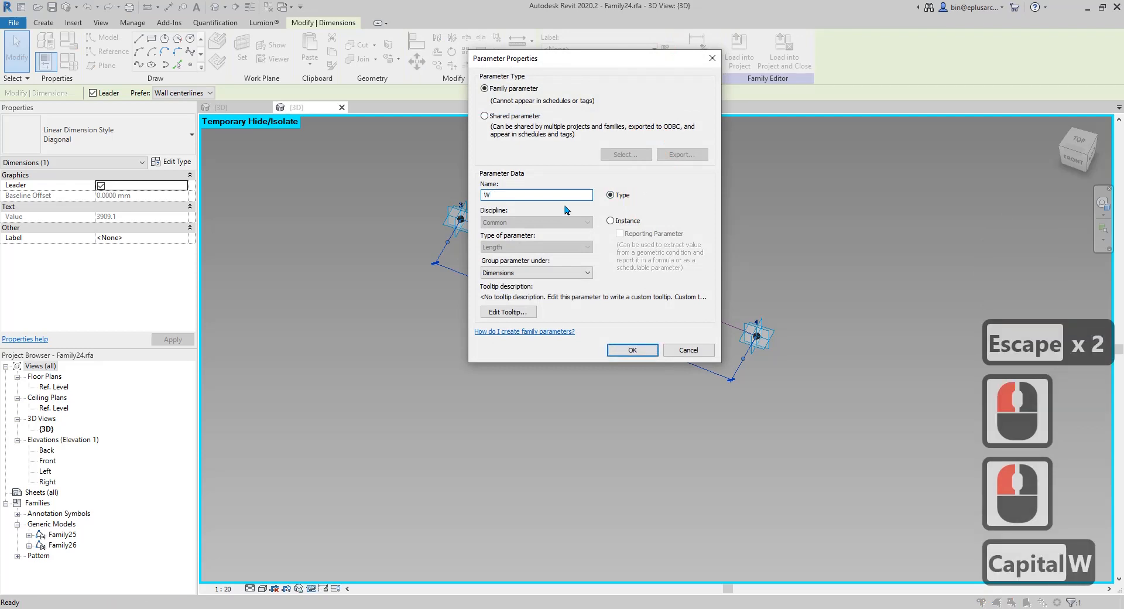
left_click(610, 220)
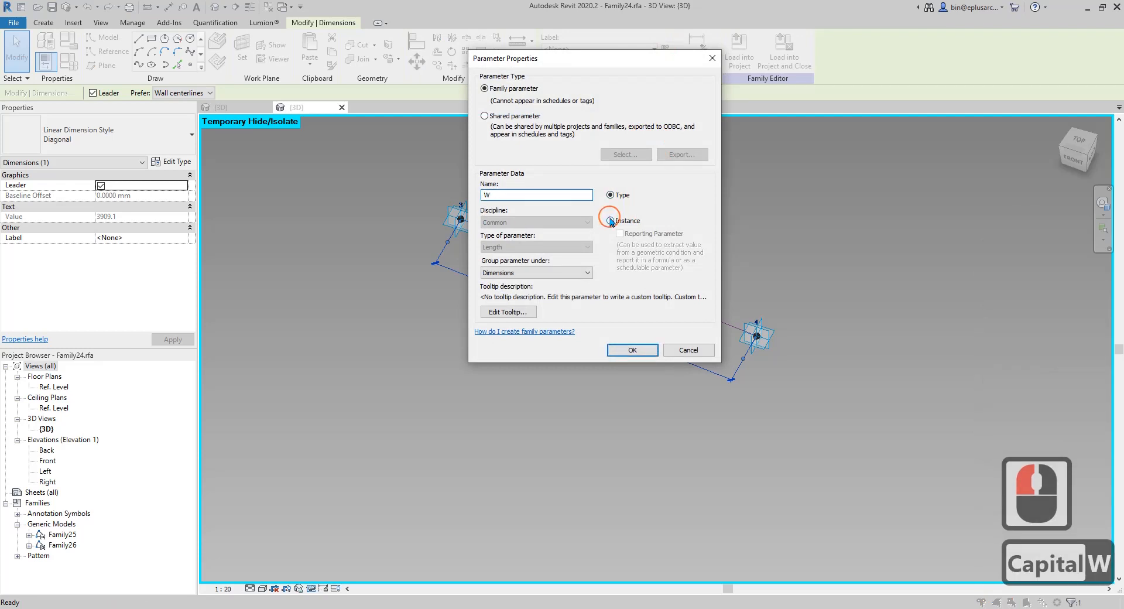
left_click(610, 220)
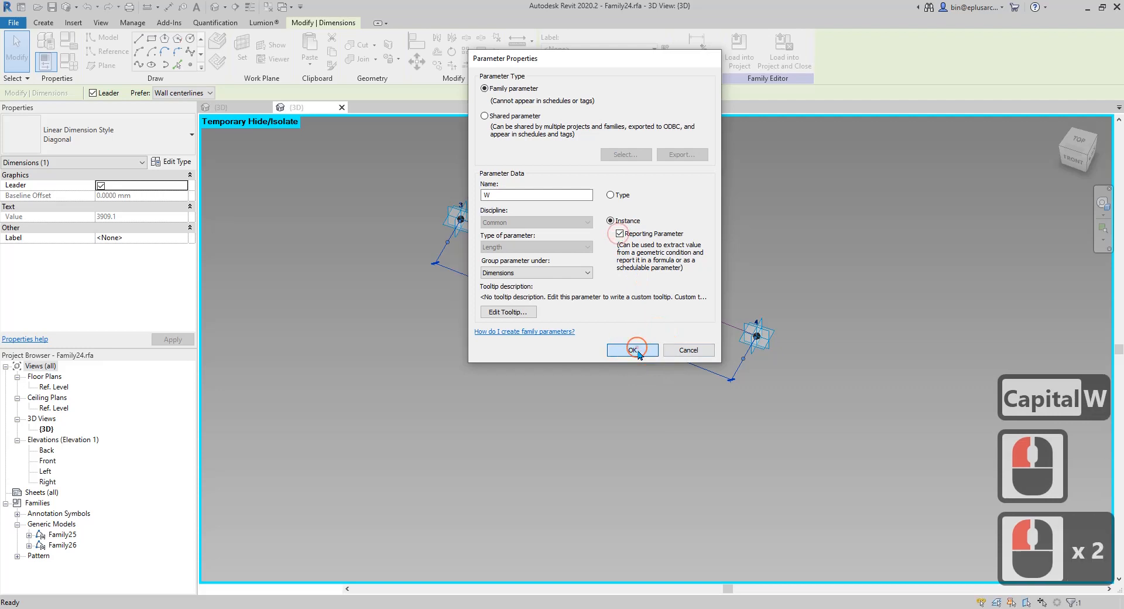
left_click(631, 350)
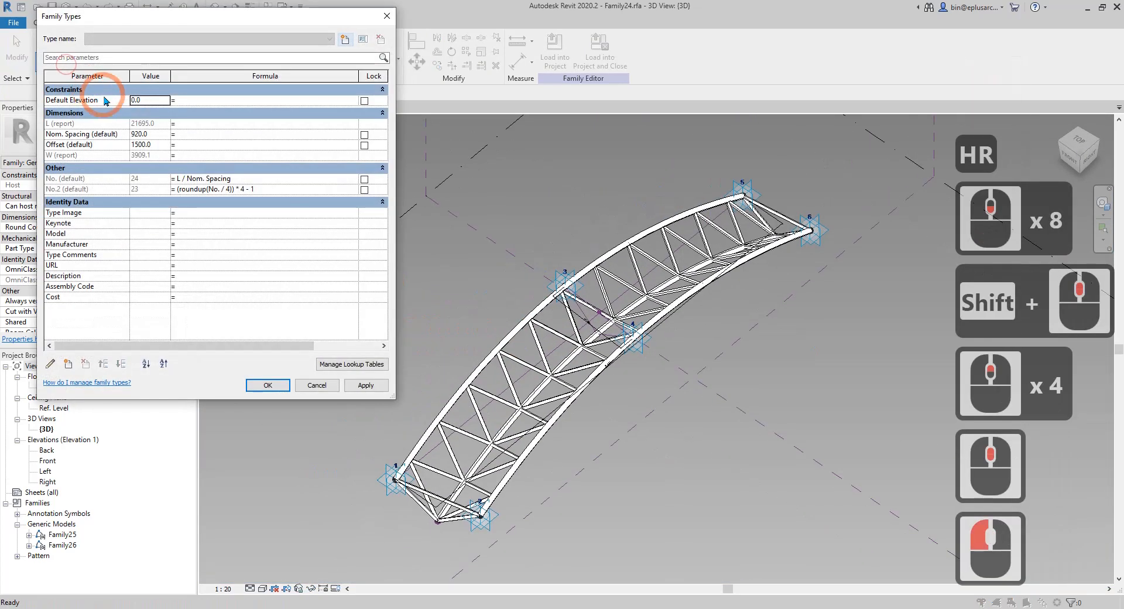
mouse_move(66, 146)
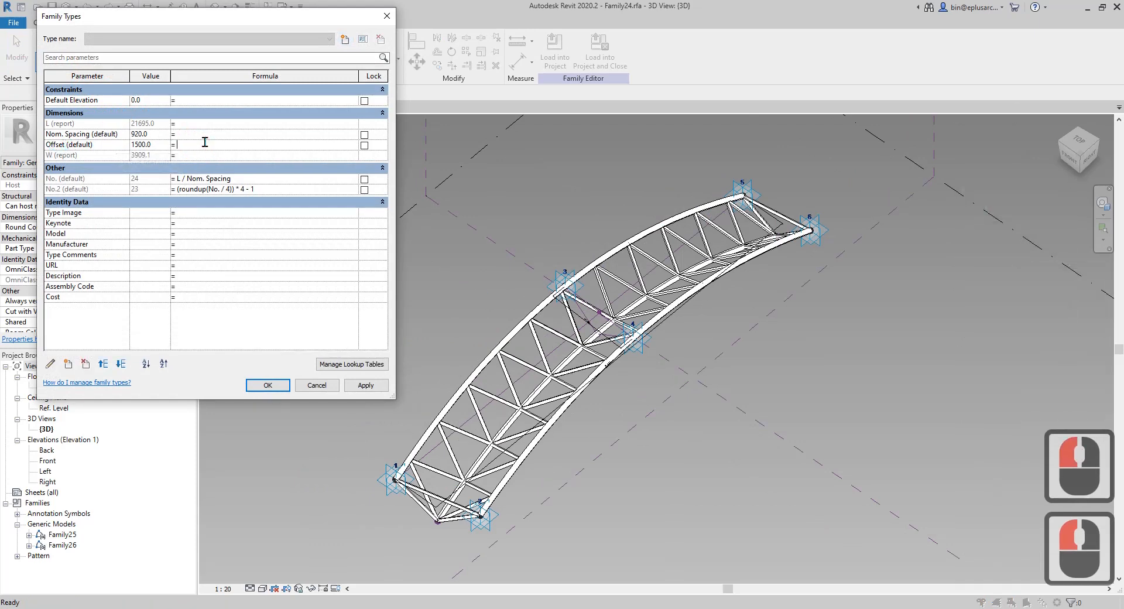
Give Offset the formula W * 0.7, yielding 2736.4, and accept the change.
type("W")
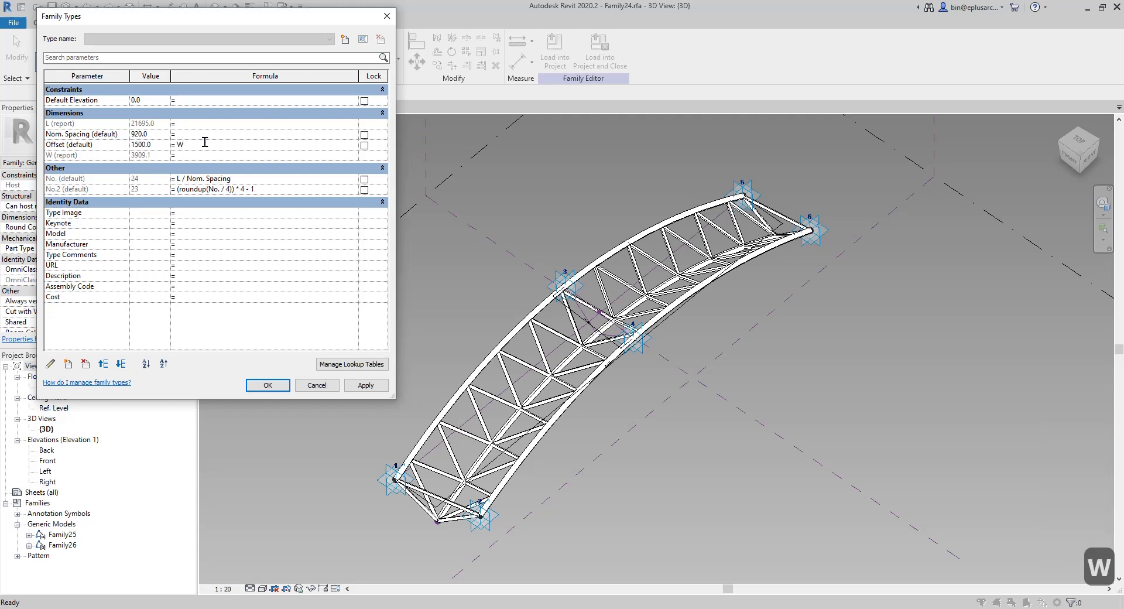
type("*")
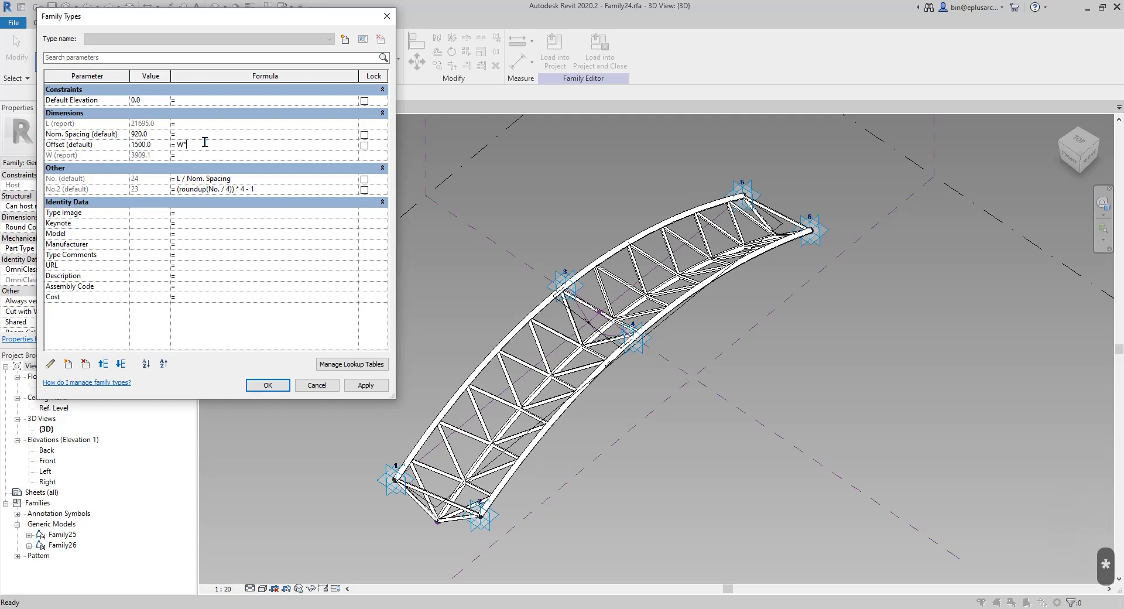
type("0.7")
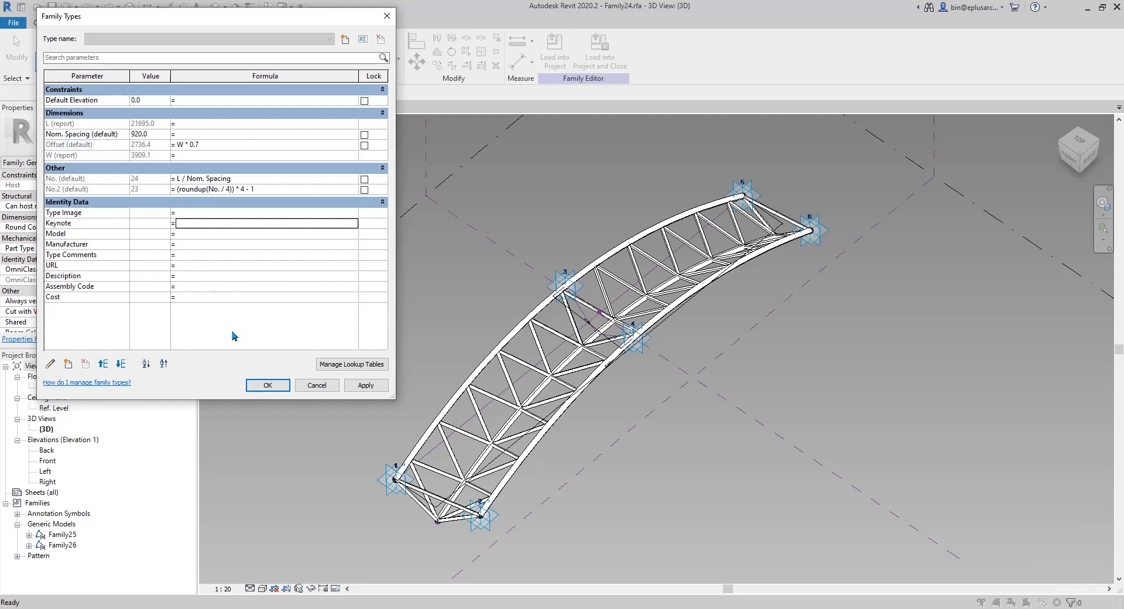
mouse_move(157, 218)
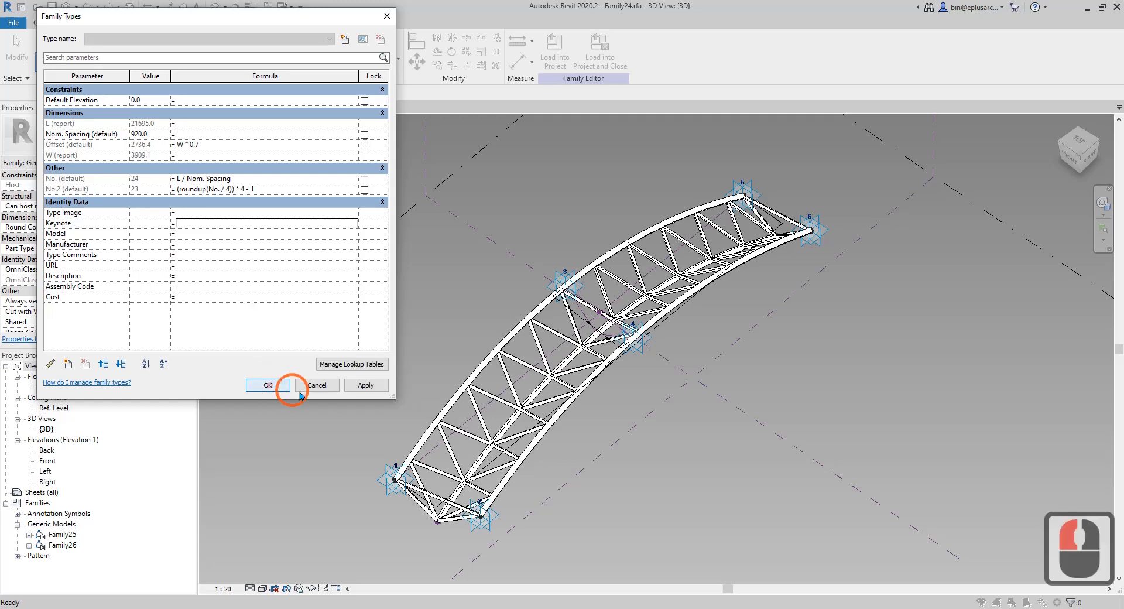
left_click(267, 385)
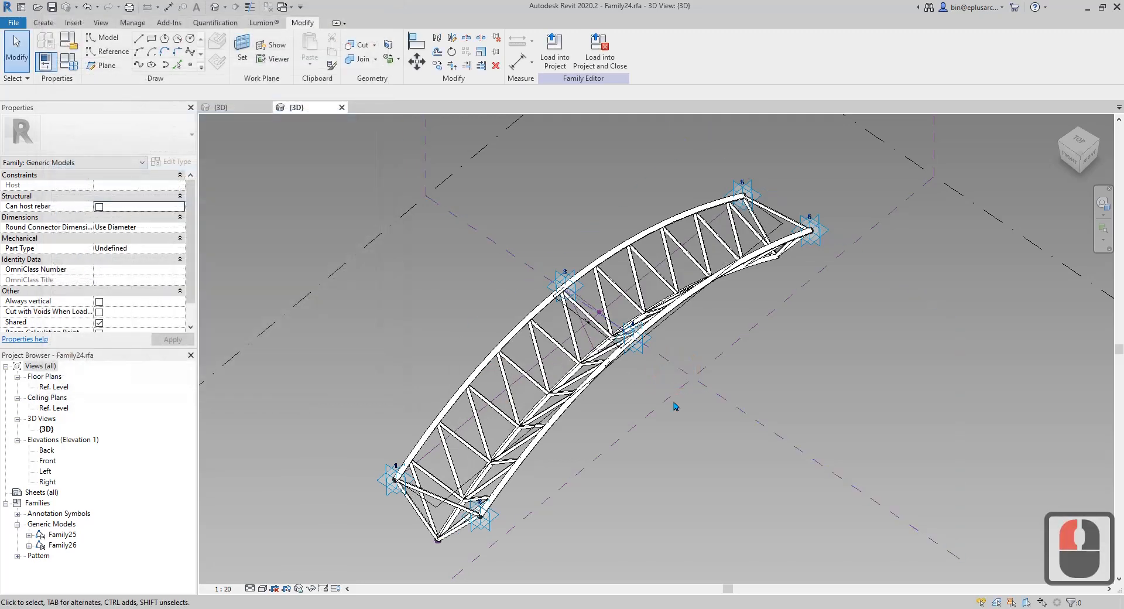
Load Family24 into the Parametric Mass Truss Exercise project, overwriting the existing version.
left_click_drag(674, 406, 618, 364)
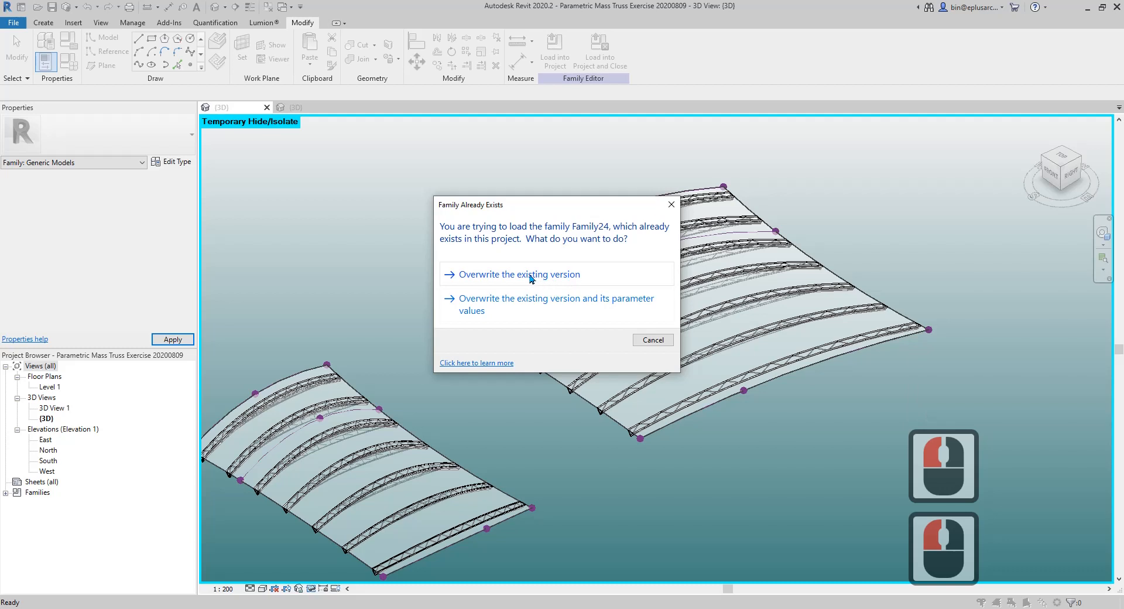
left_click(518, 274)
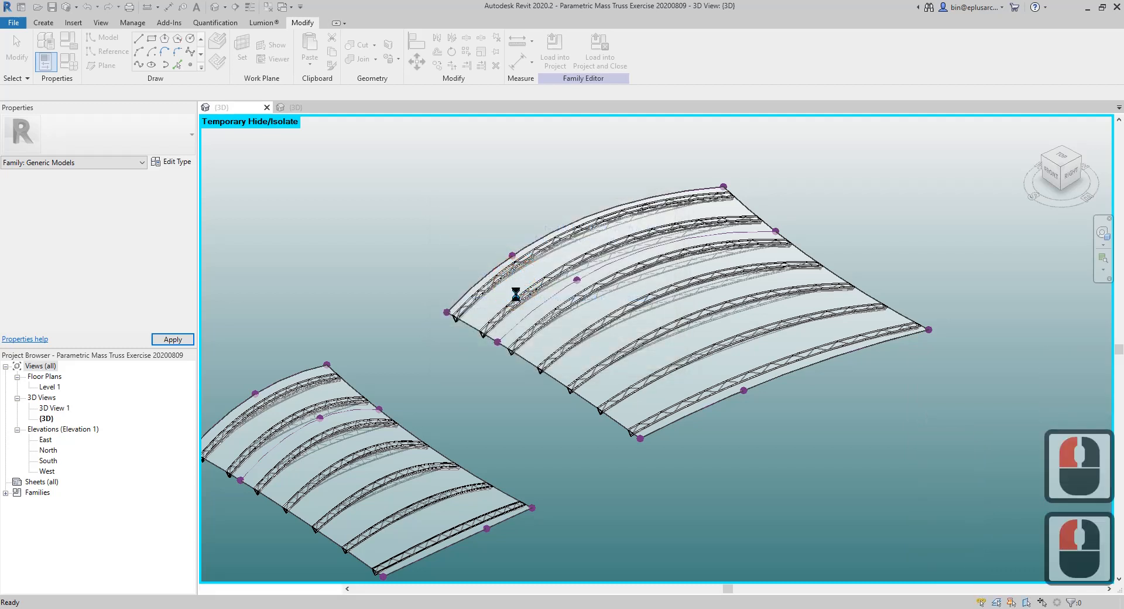